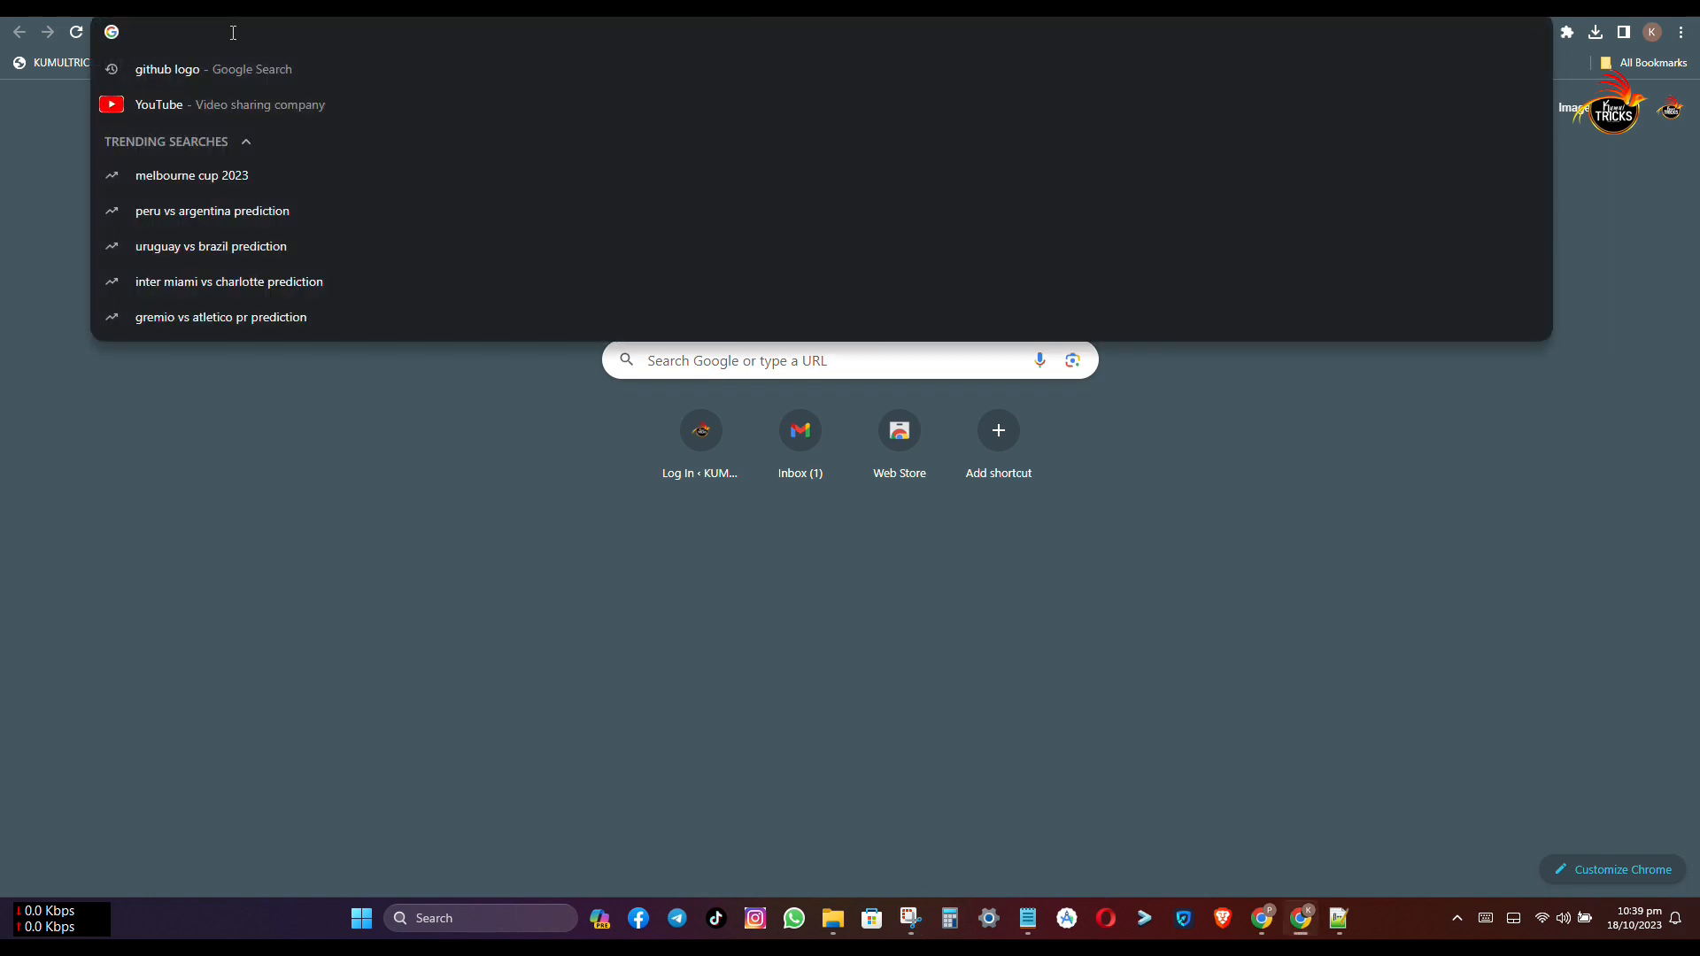
# Go to blogger.com in Chrome to reach Blogger's welcome page
pyautogui.write('b')
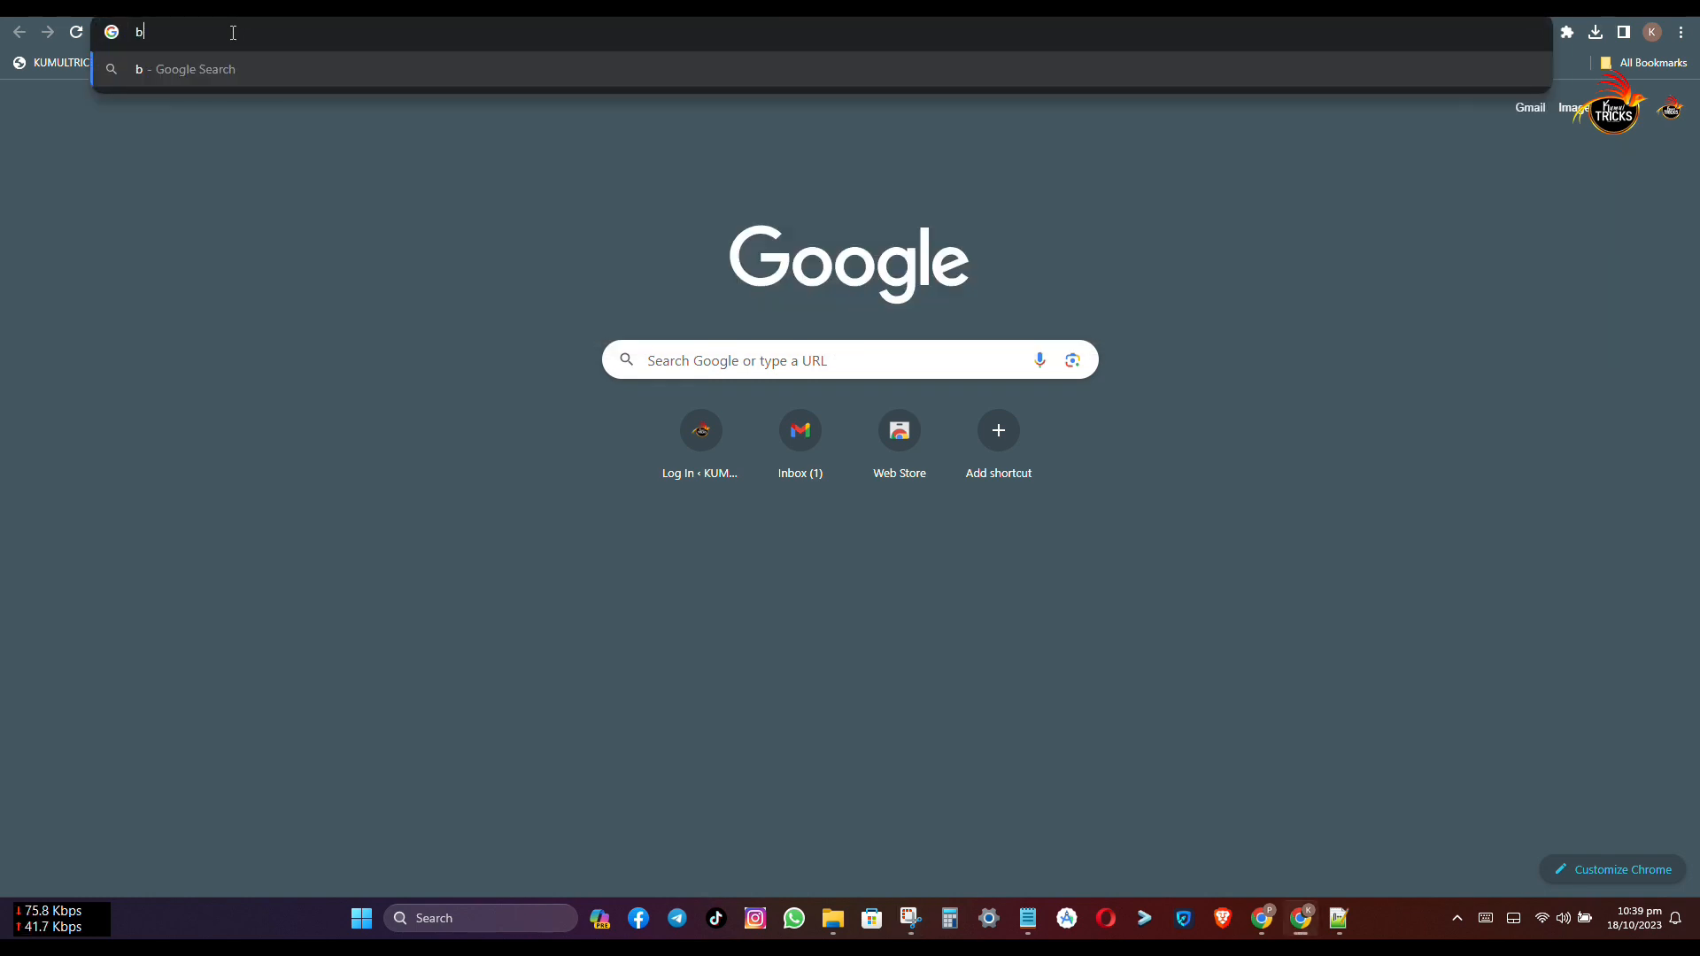
pyautogui.write('logger.com')
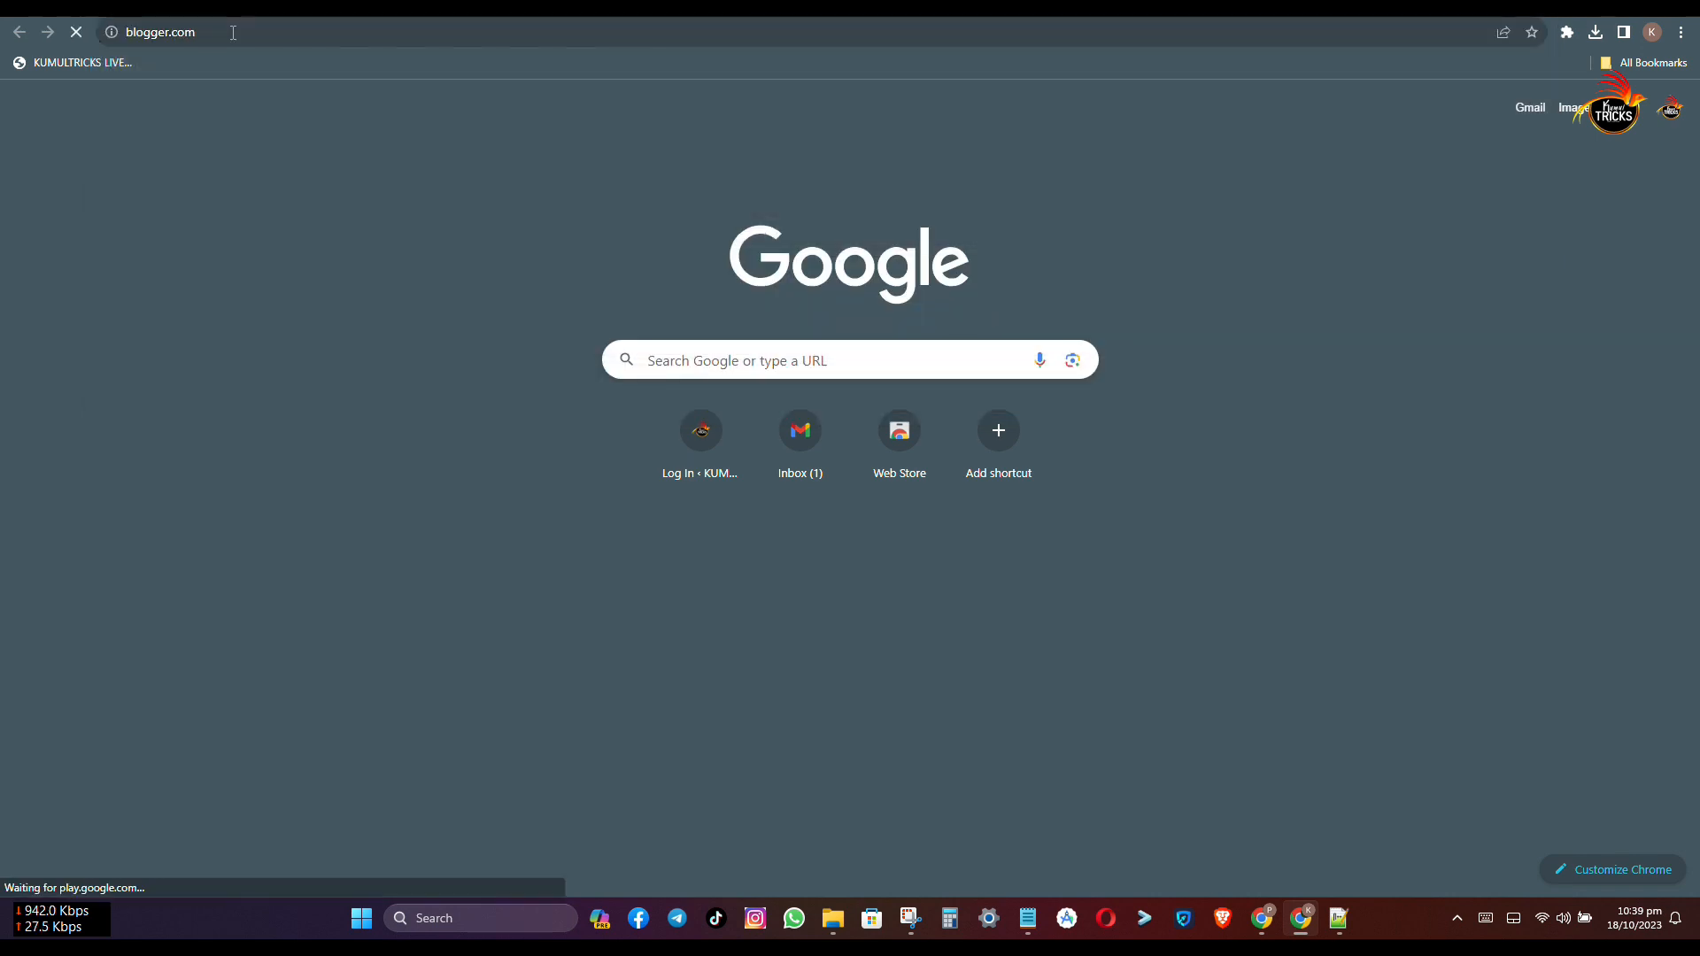
pyautogui.moveTo(714, 225)
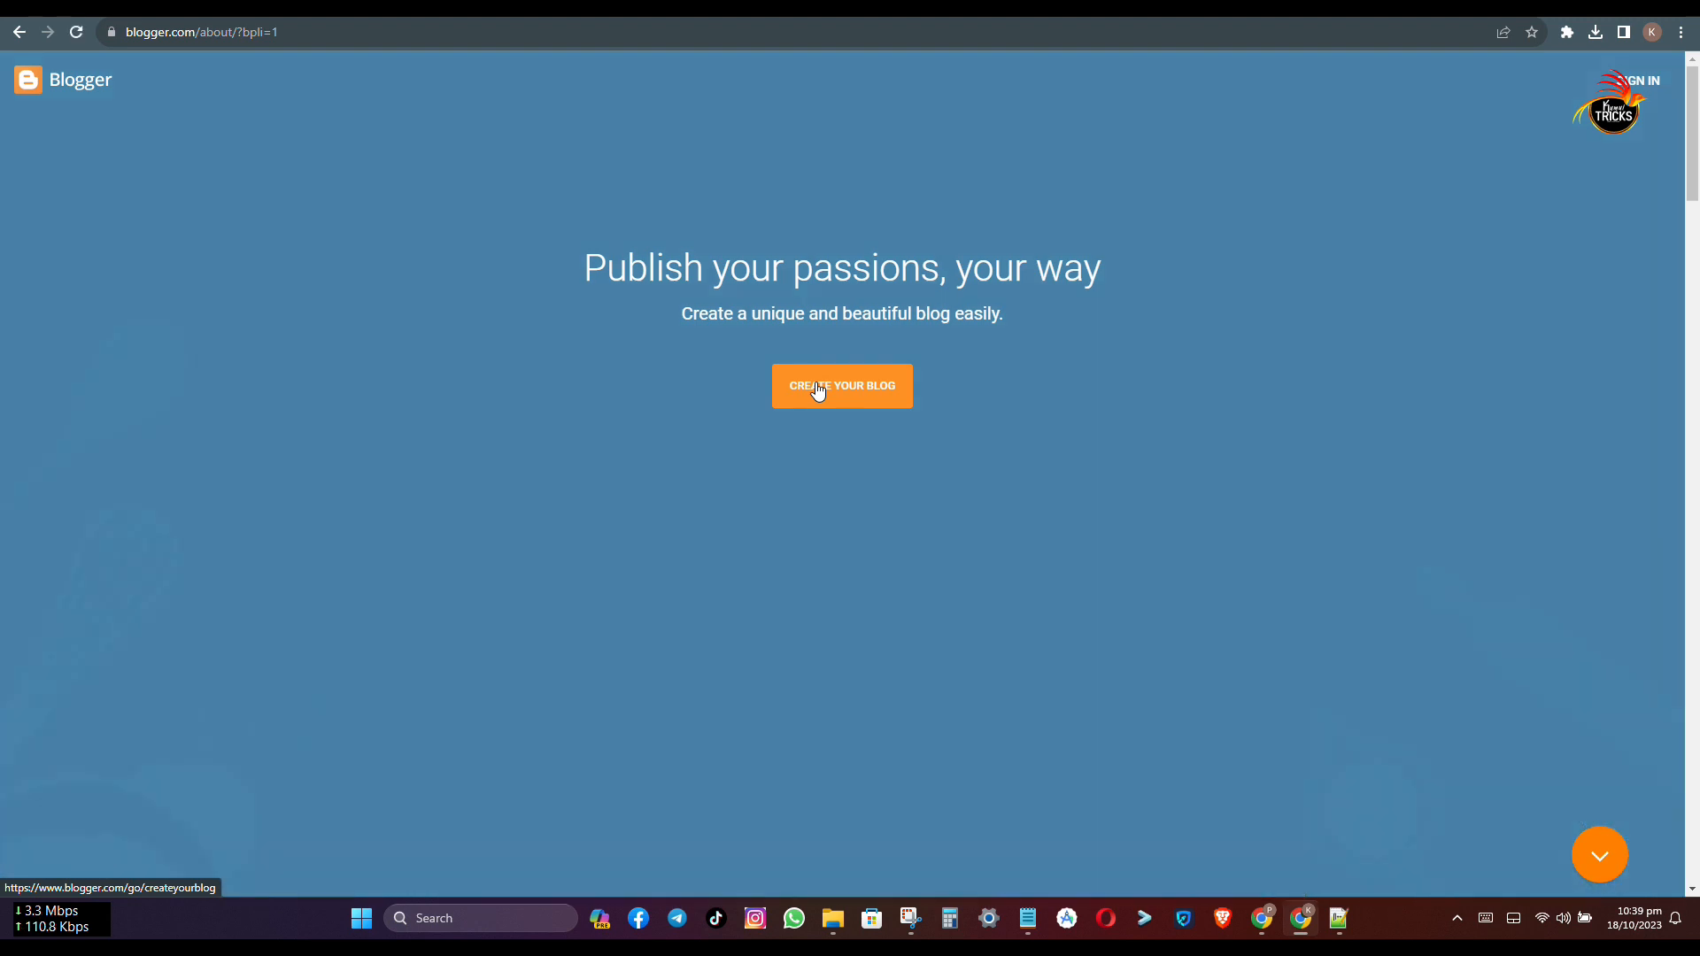
# Start creating a blog and choose the saved Google account to sign in with
pyautogui.click(841, 386)
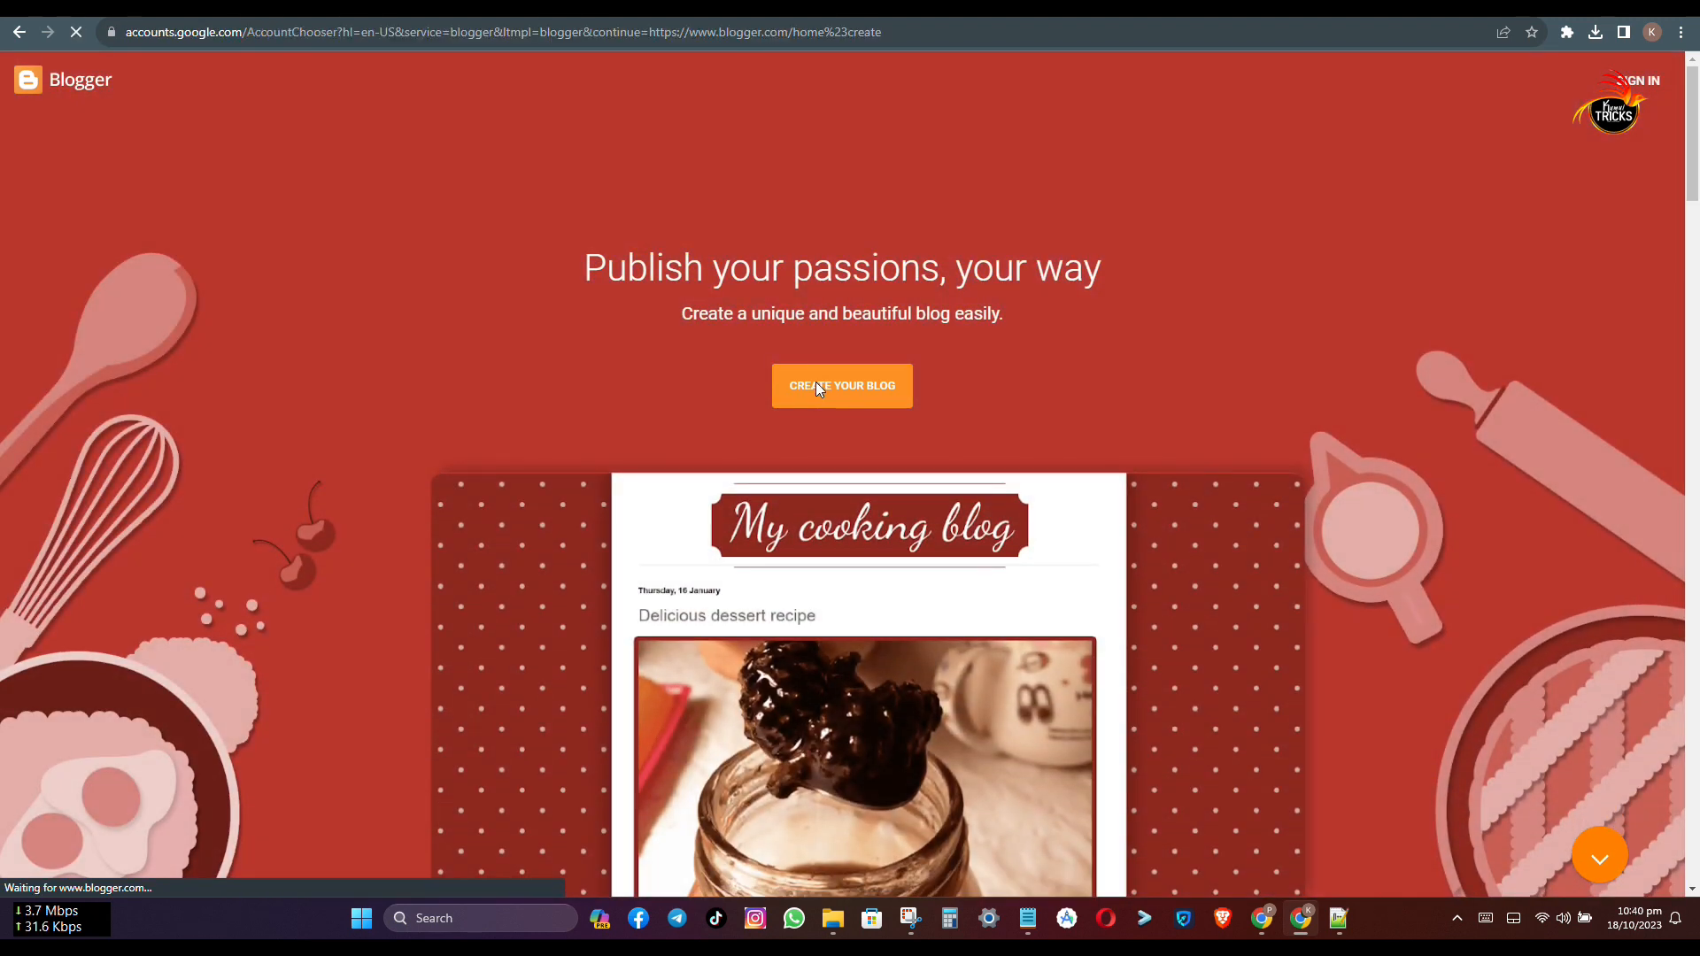
pyautogui.click(844, 386)
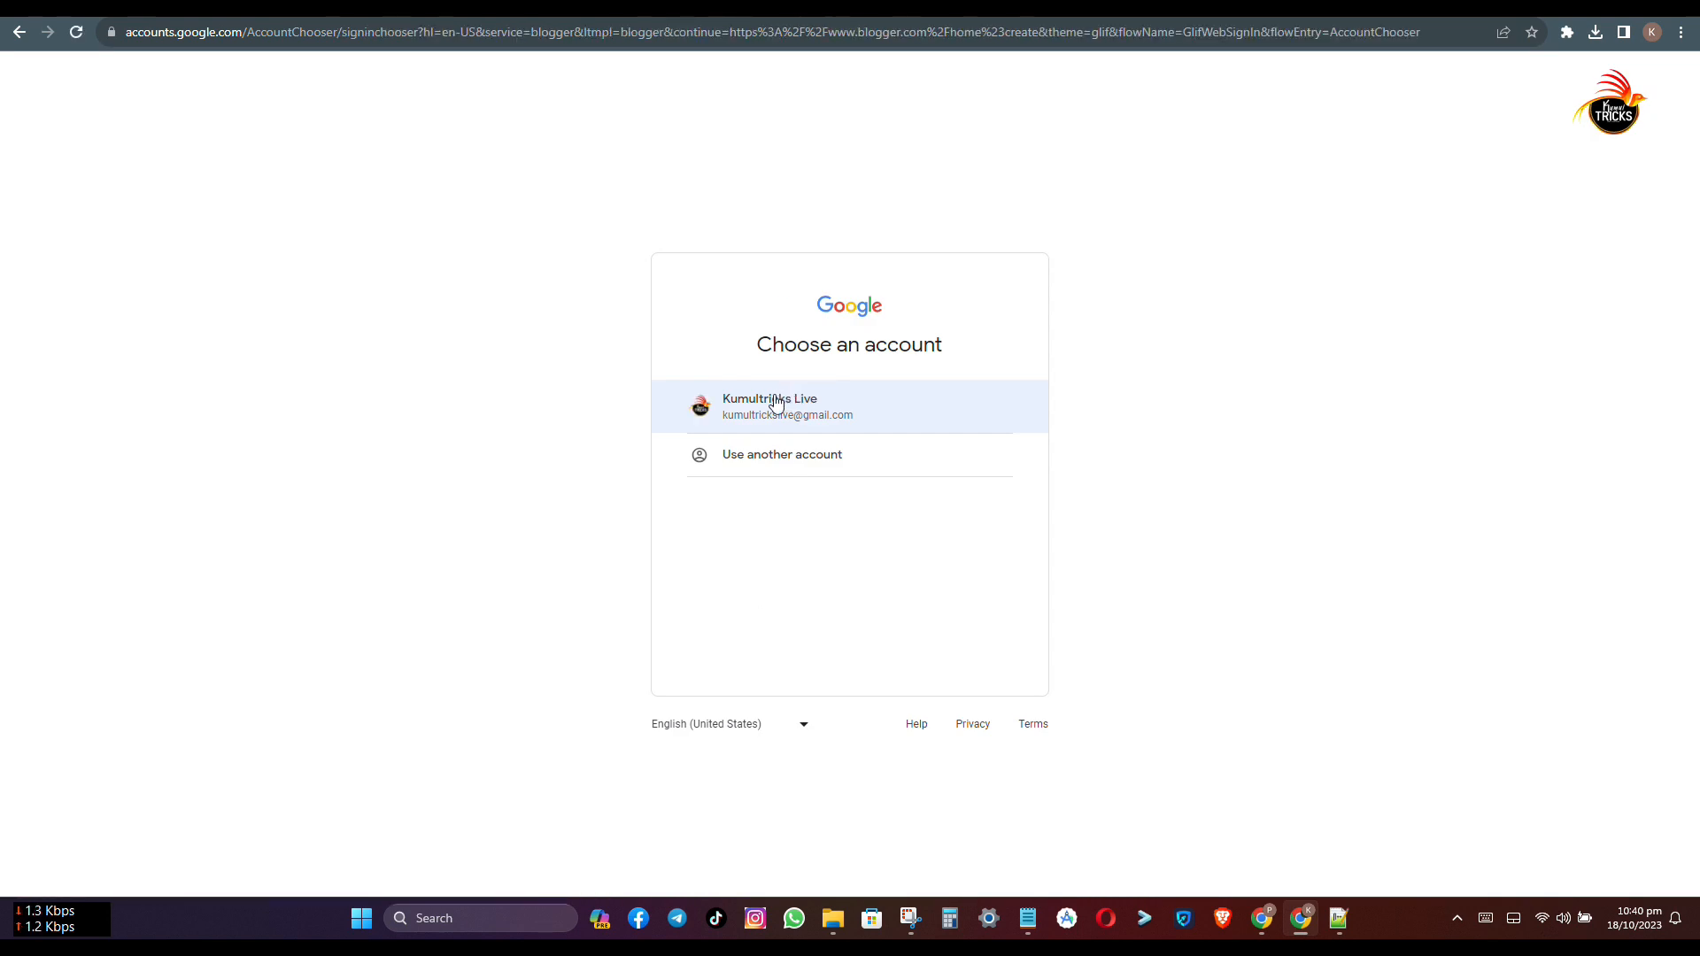
pyautogui.click(849, 408)
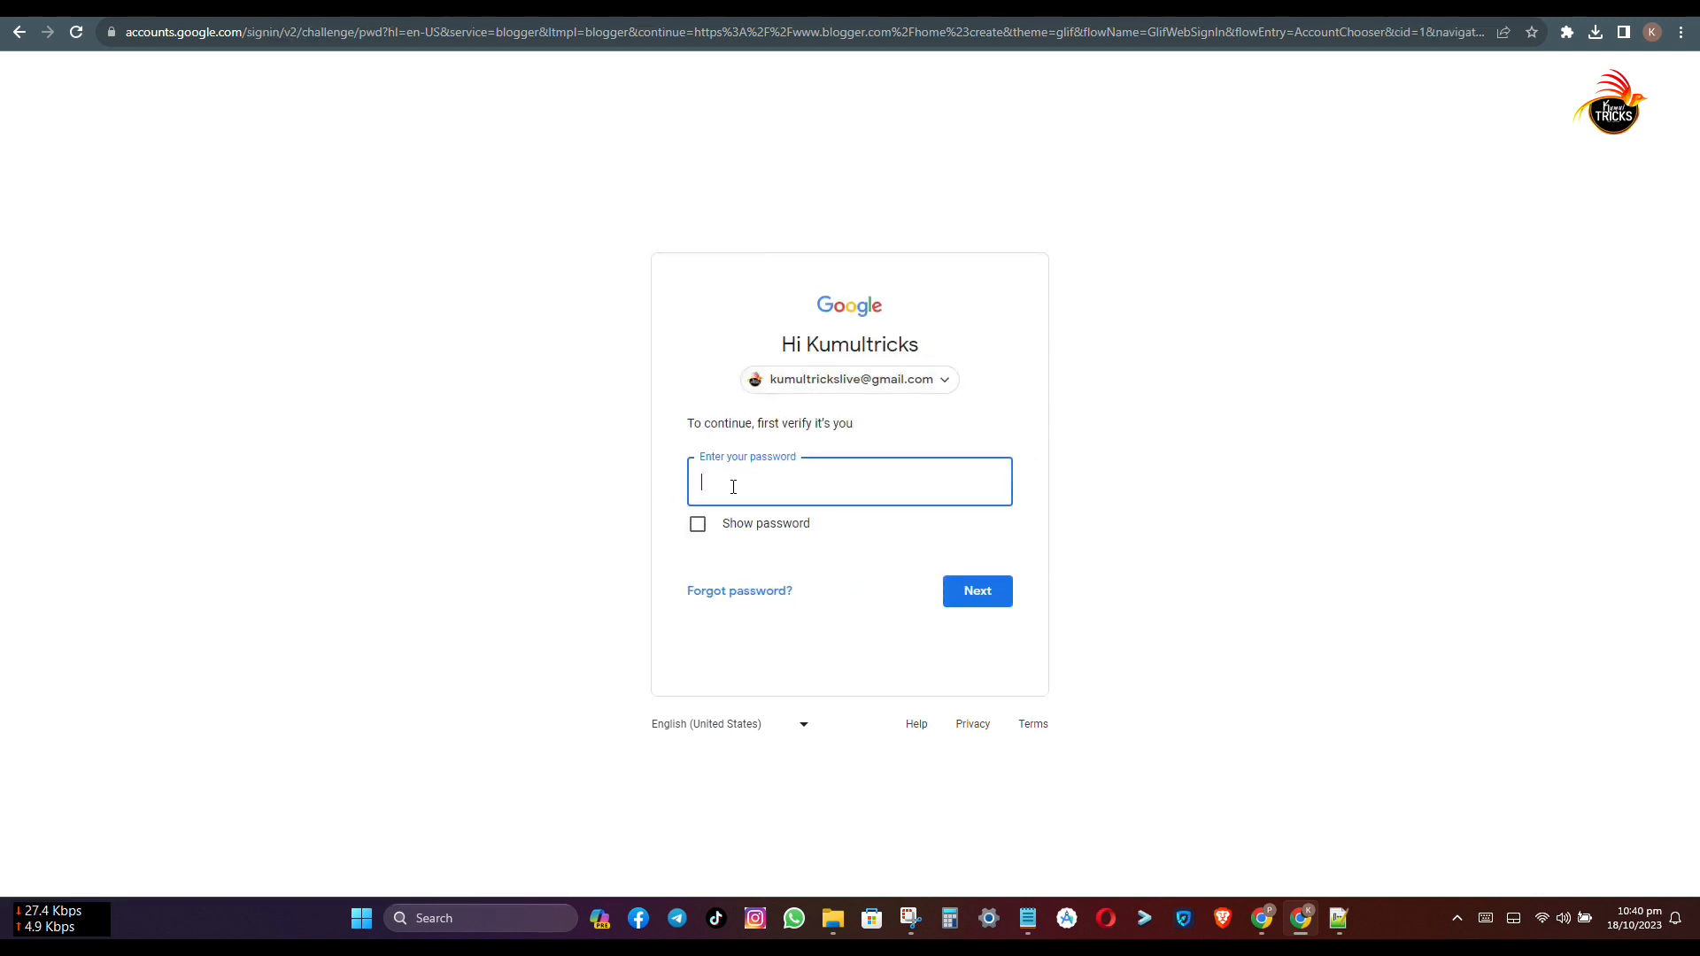
# Enter the account password and submit it to reach Blogger's new-blog naming screen
pyautogui.write('•')
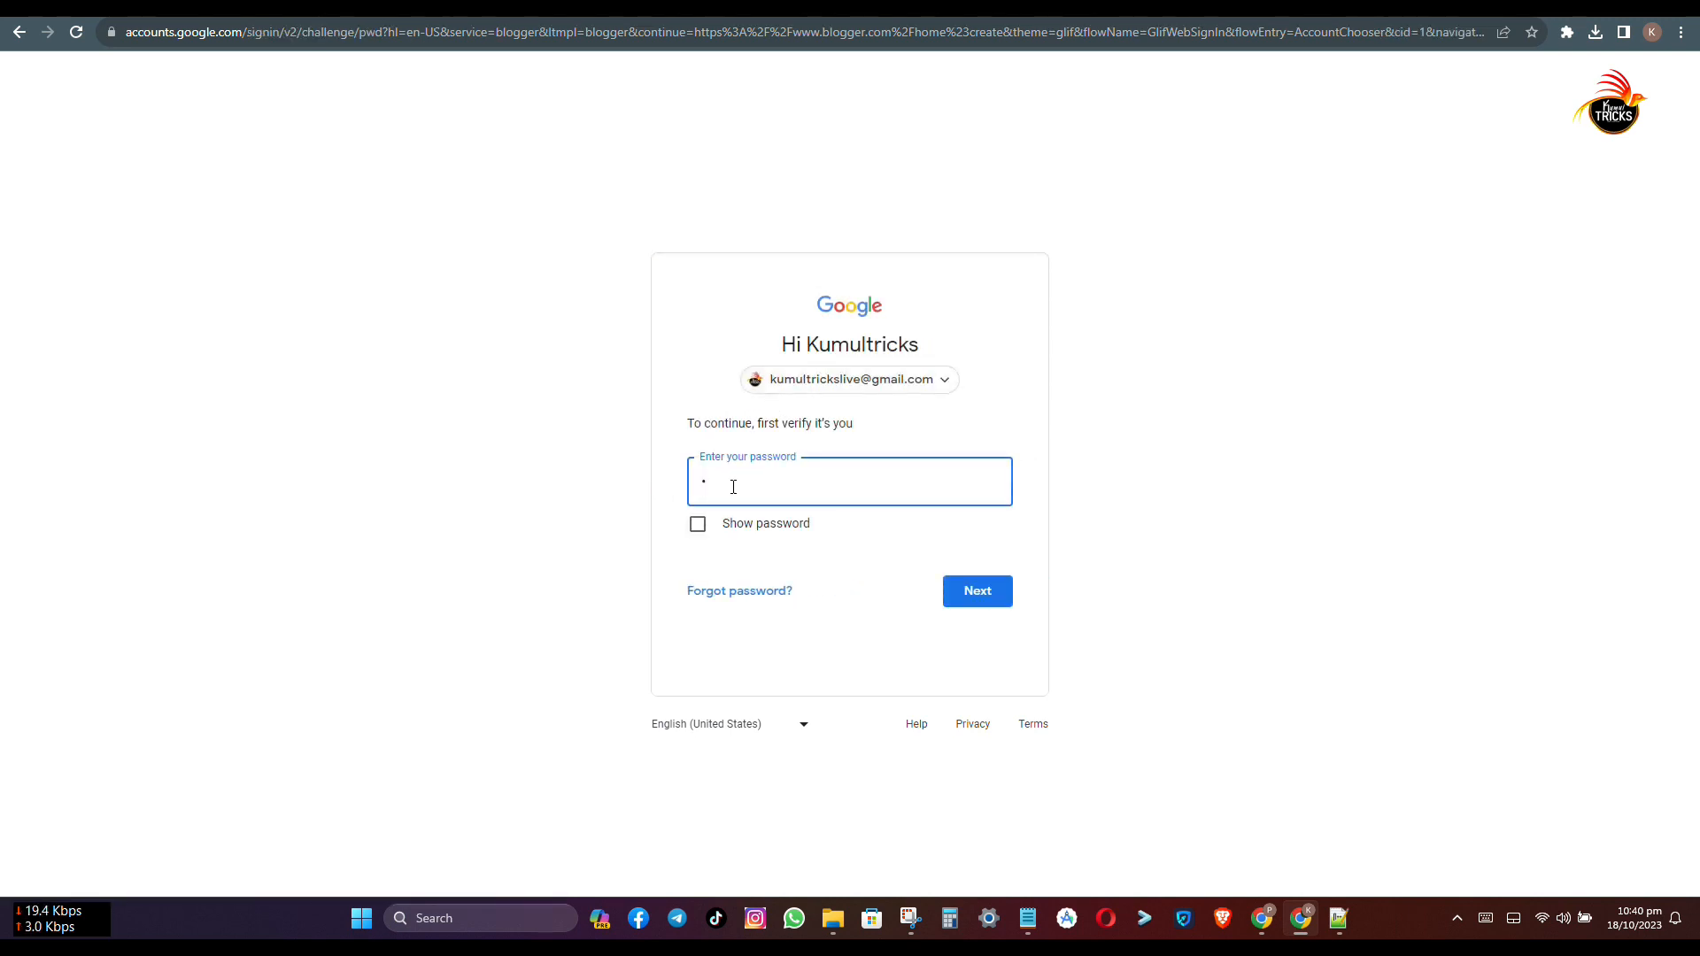
pyautogui.write('•')
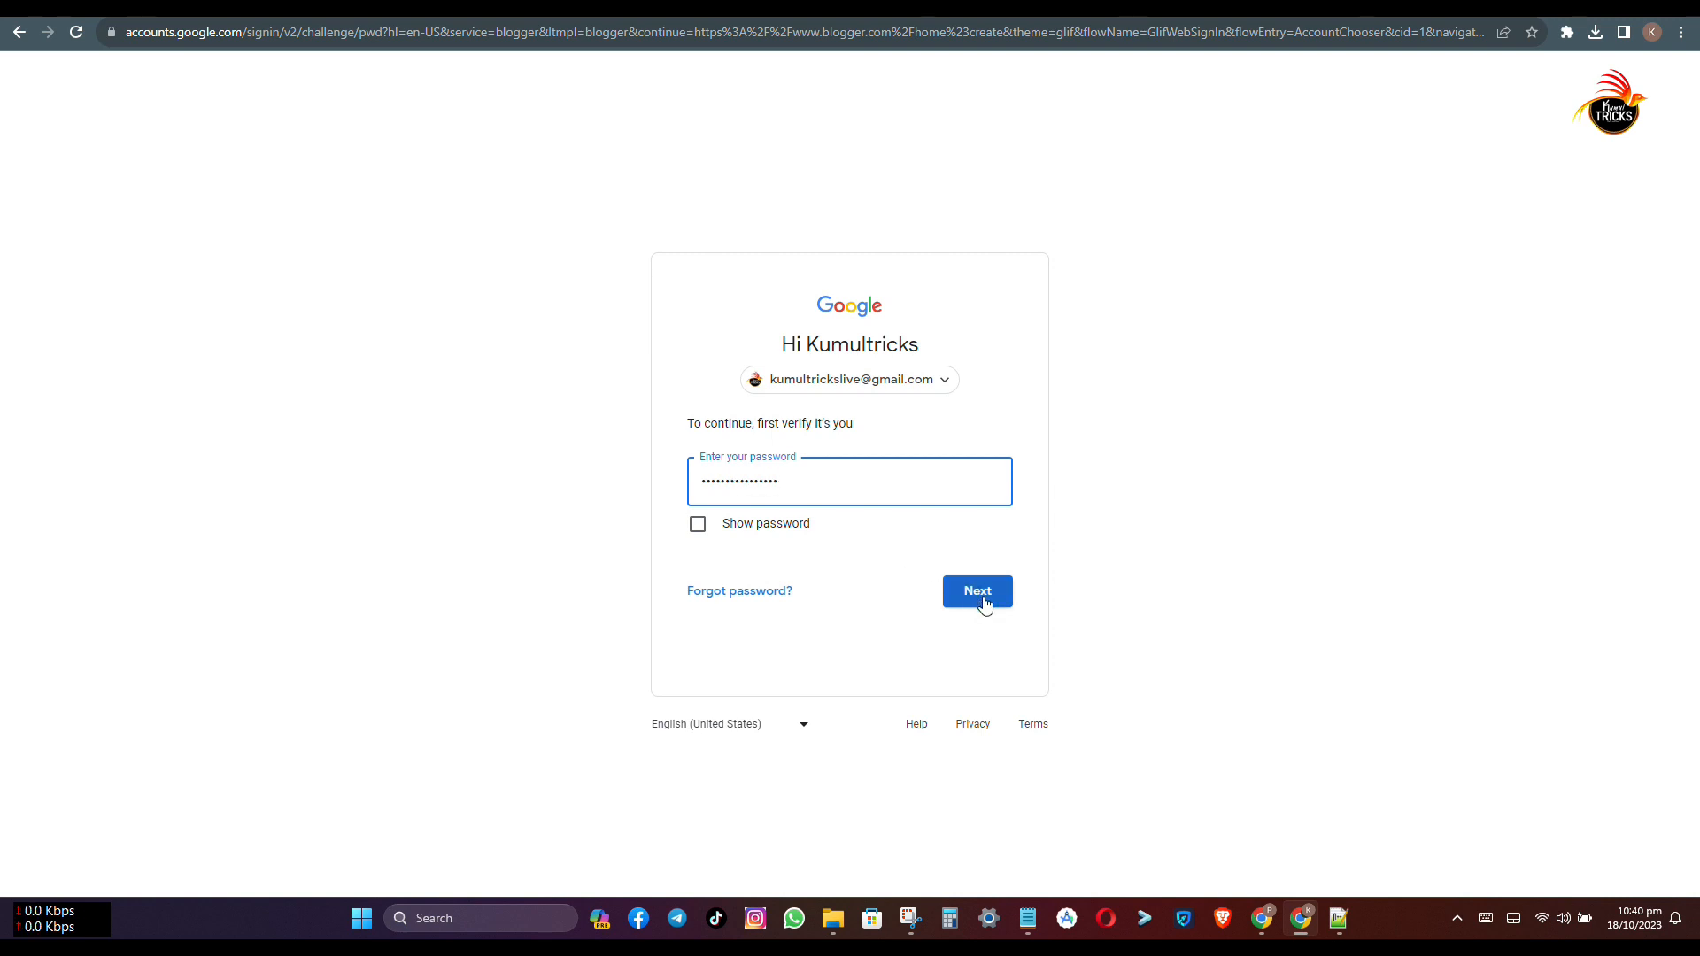
pyautogui.click(975, 592)
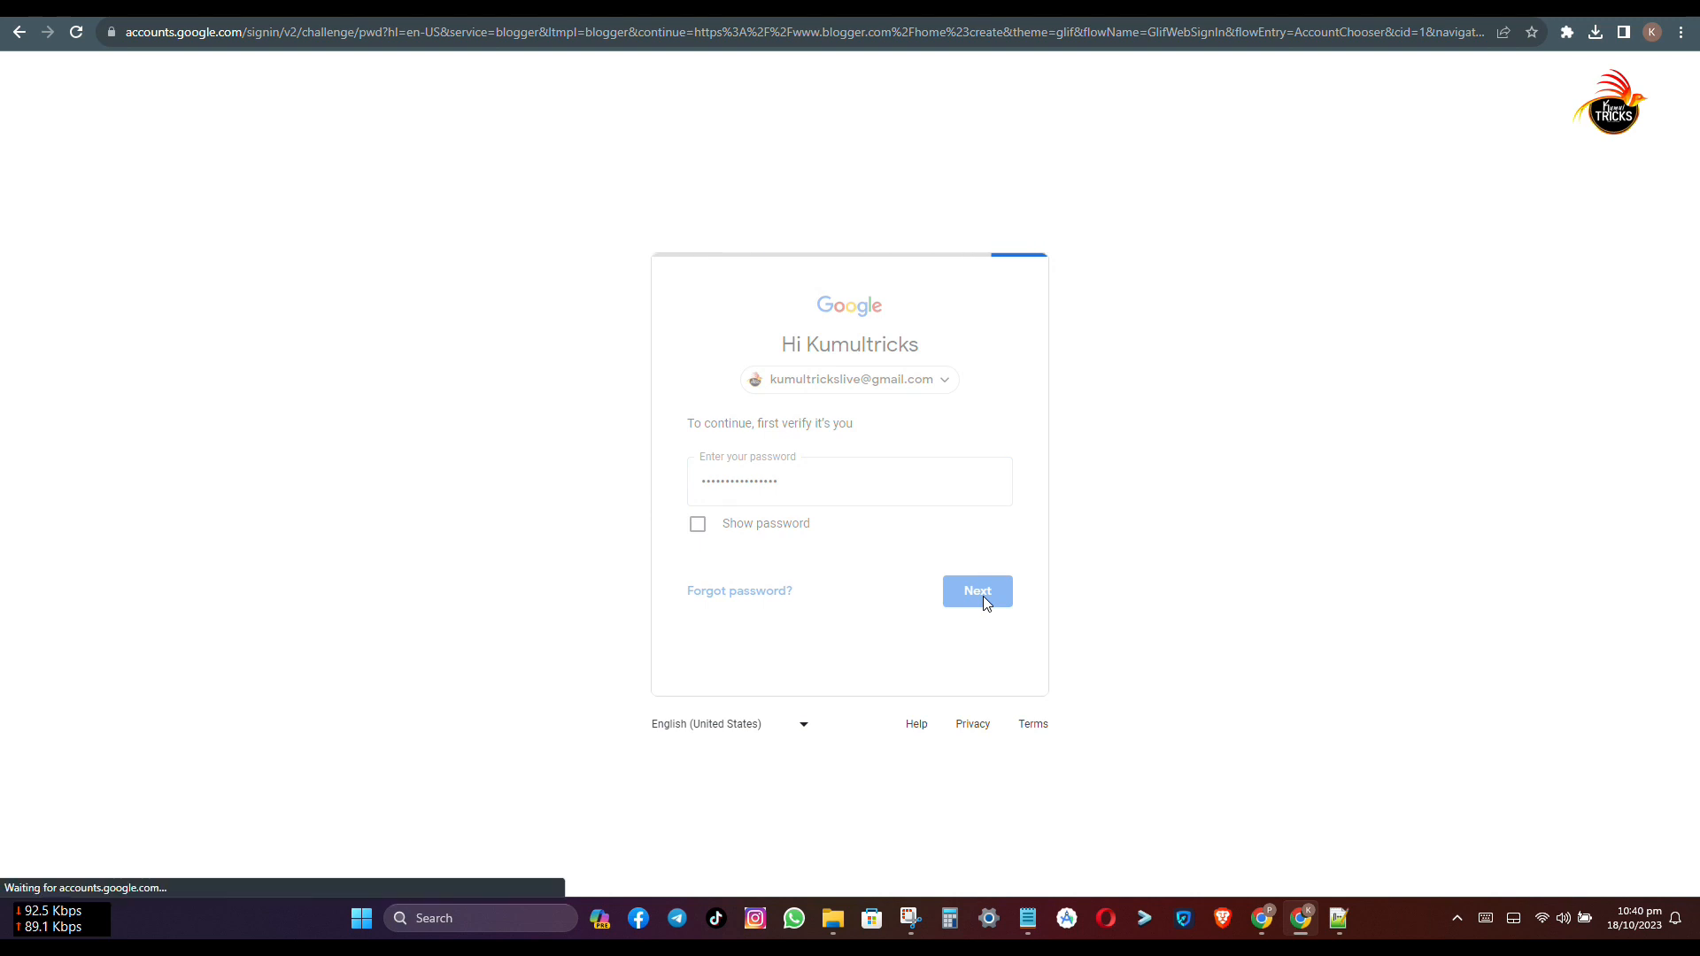
pyautogui.click(974, 592)
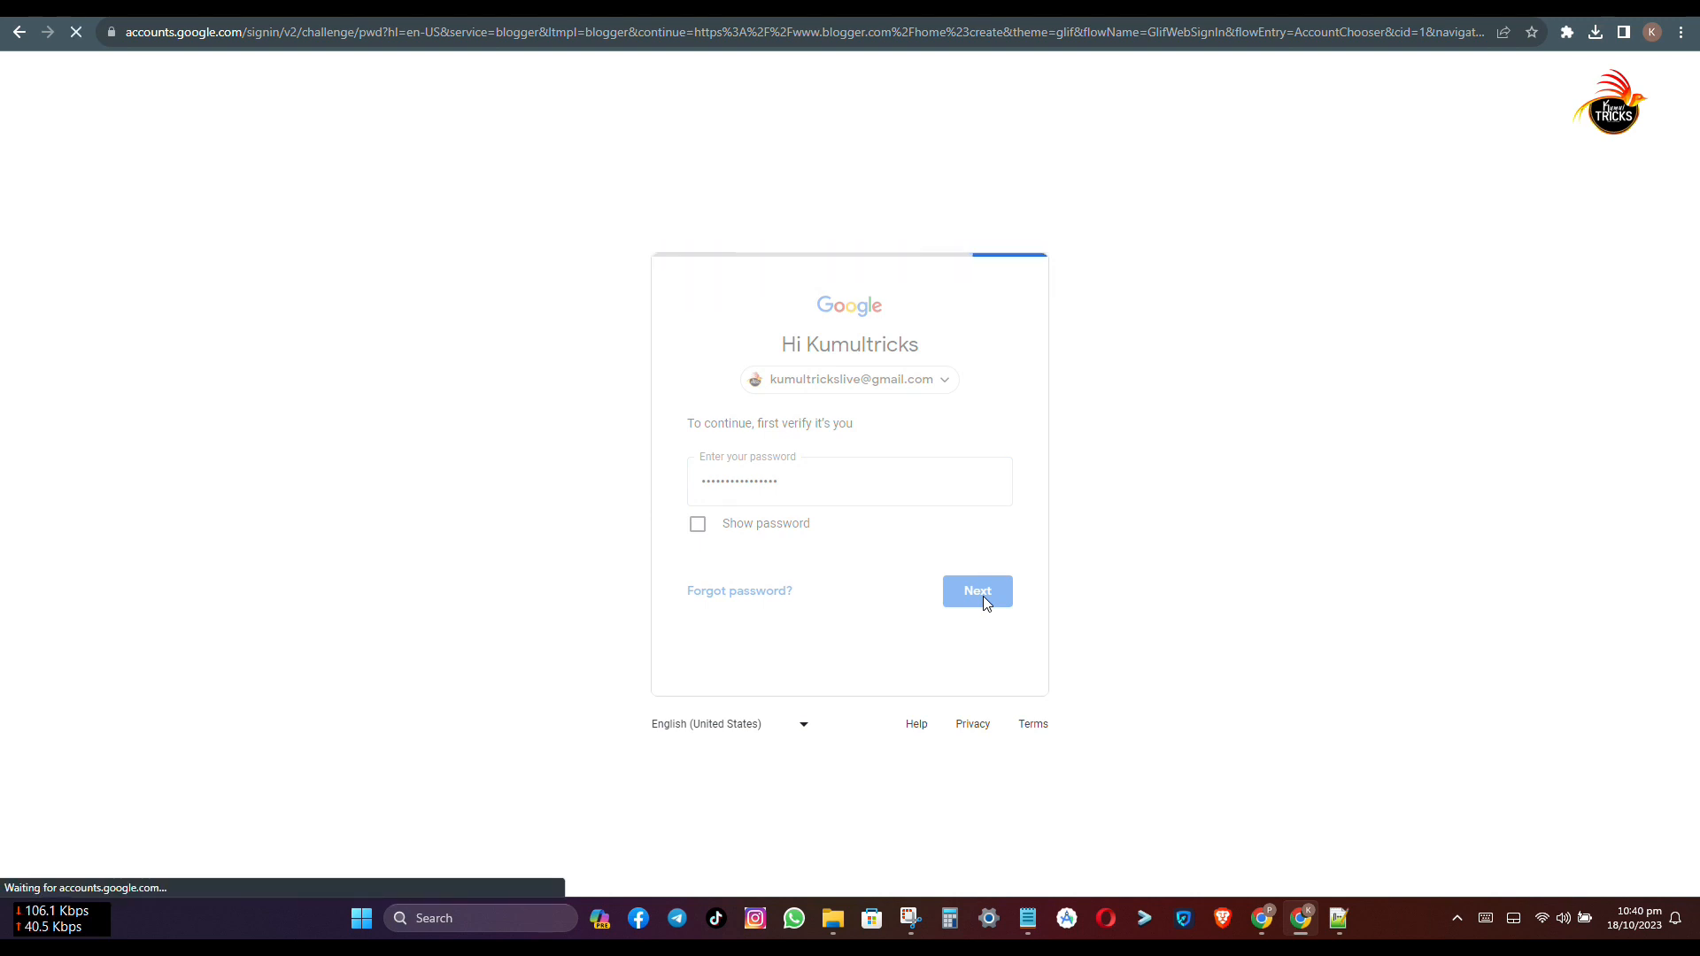
pyautogui.click(975, 592)
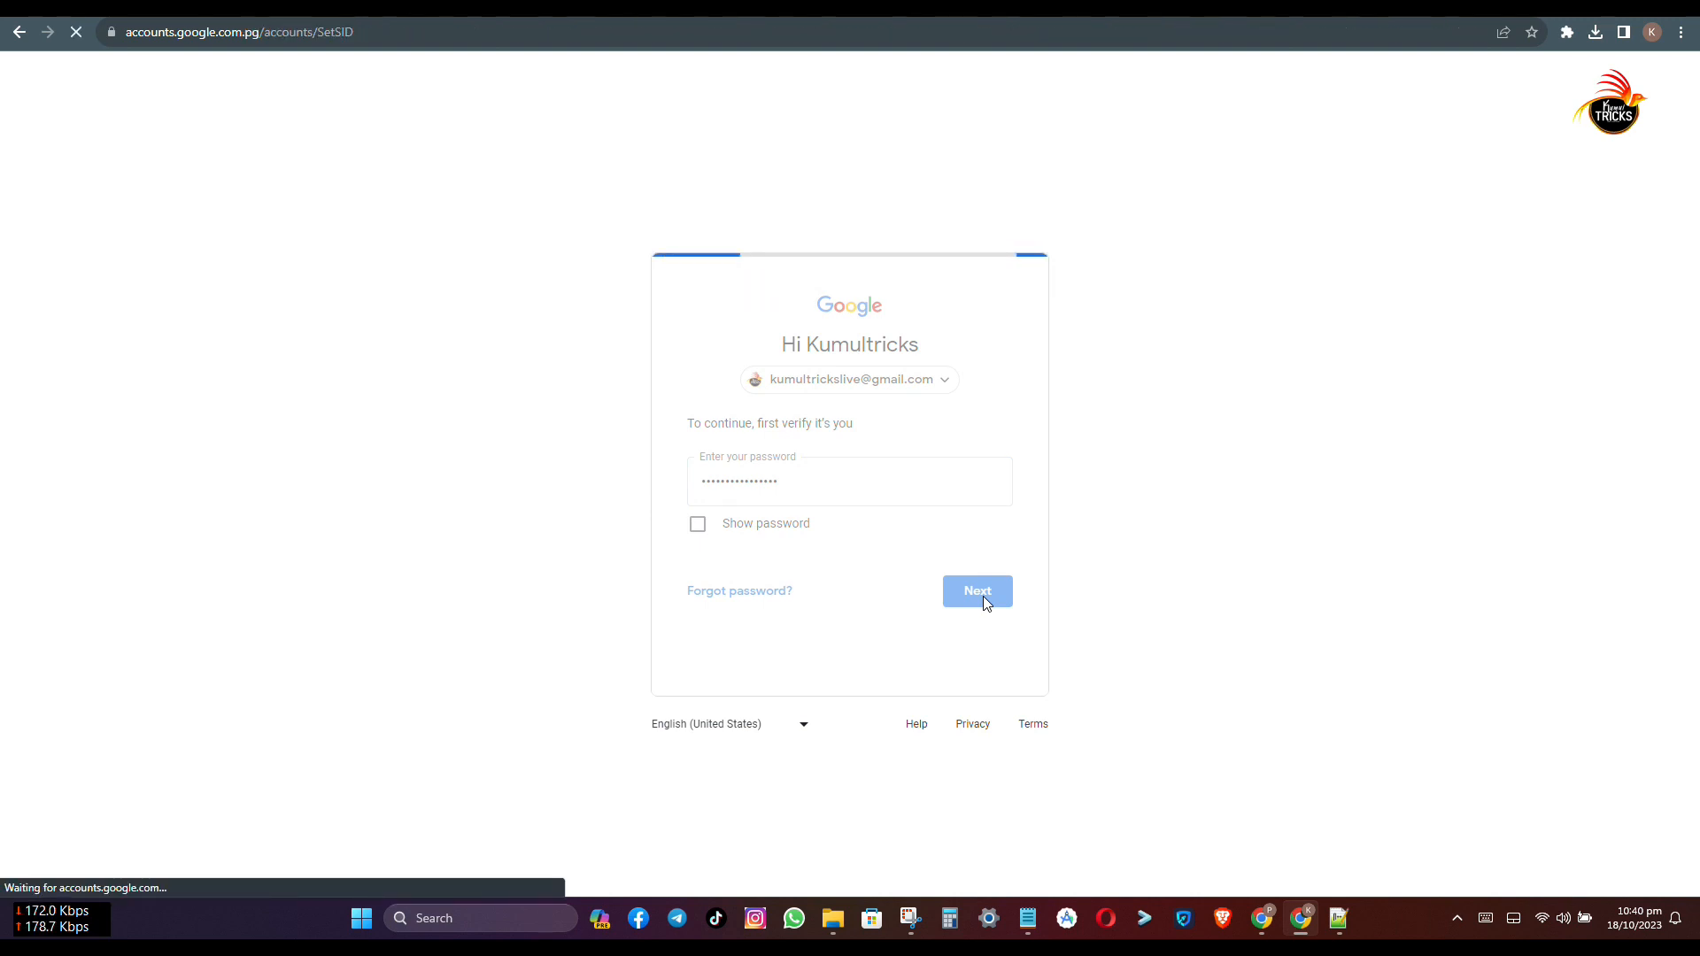
pyautogui.click(974, 592)
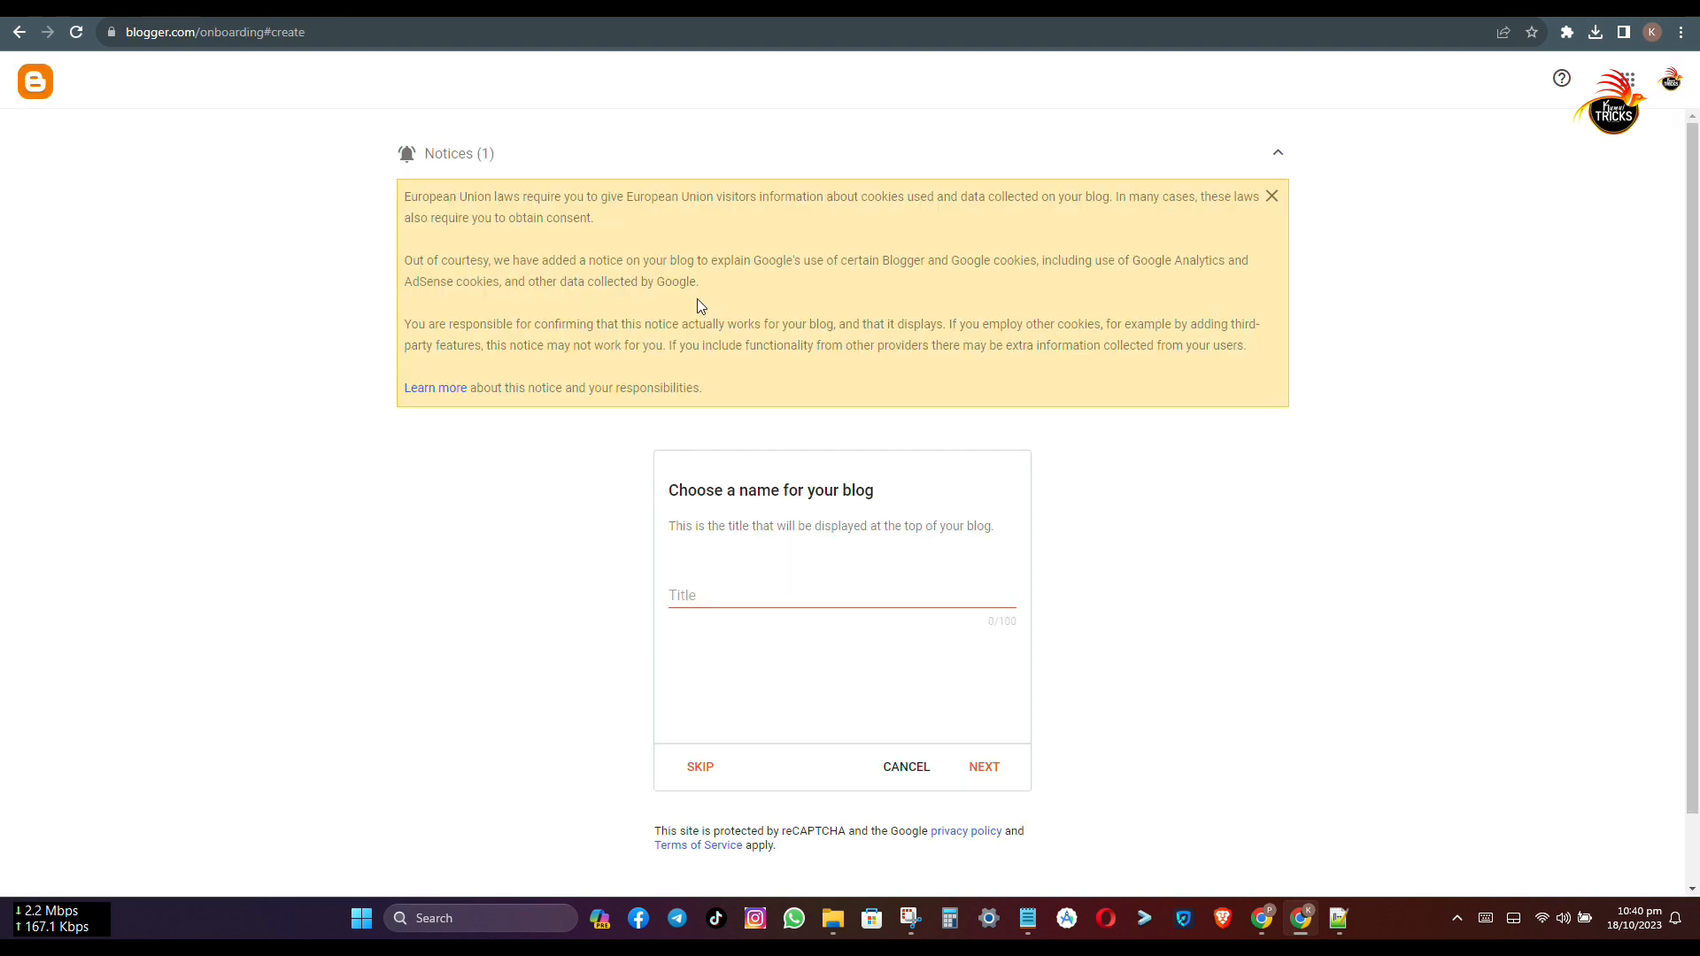
# Dismiss the cookie notice and title the blog 'Kumultricks Tutorial', continuing to the address step
pyautogui.click(1271, 196)
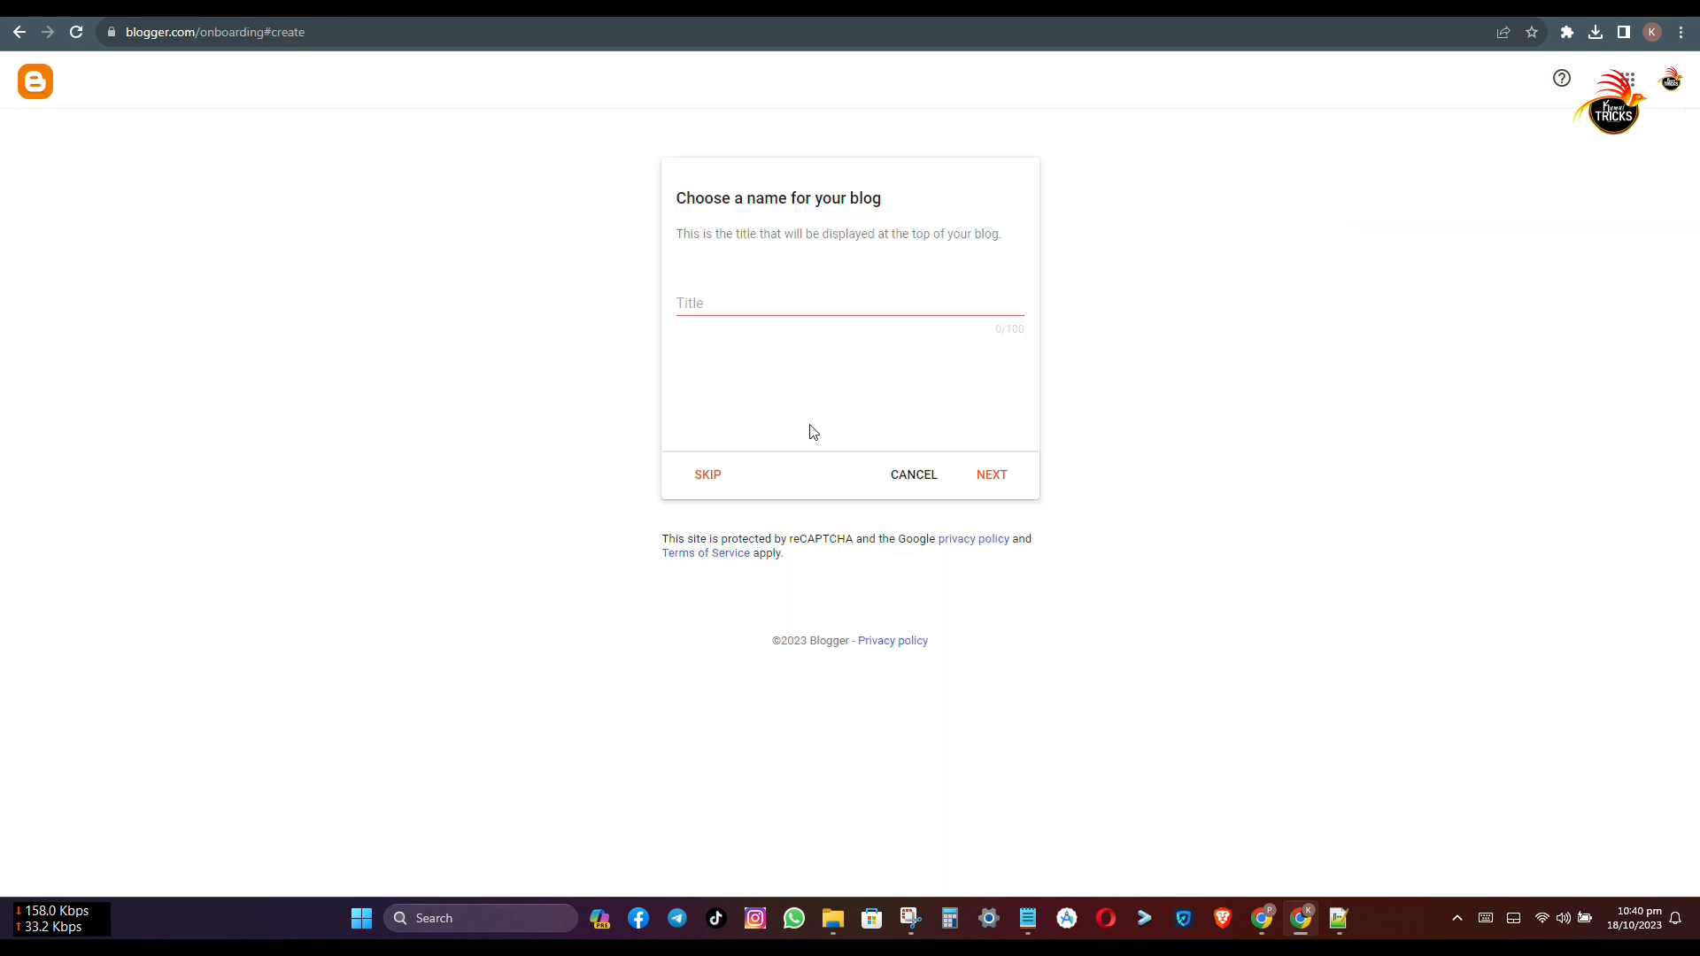
pyautogui.write('Kumul')
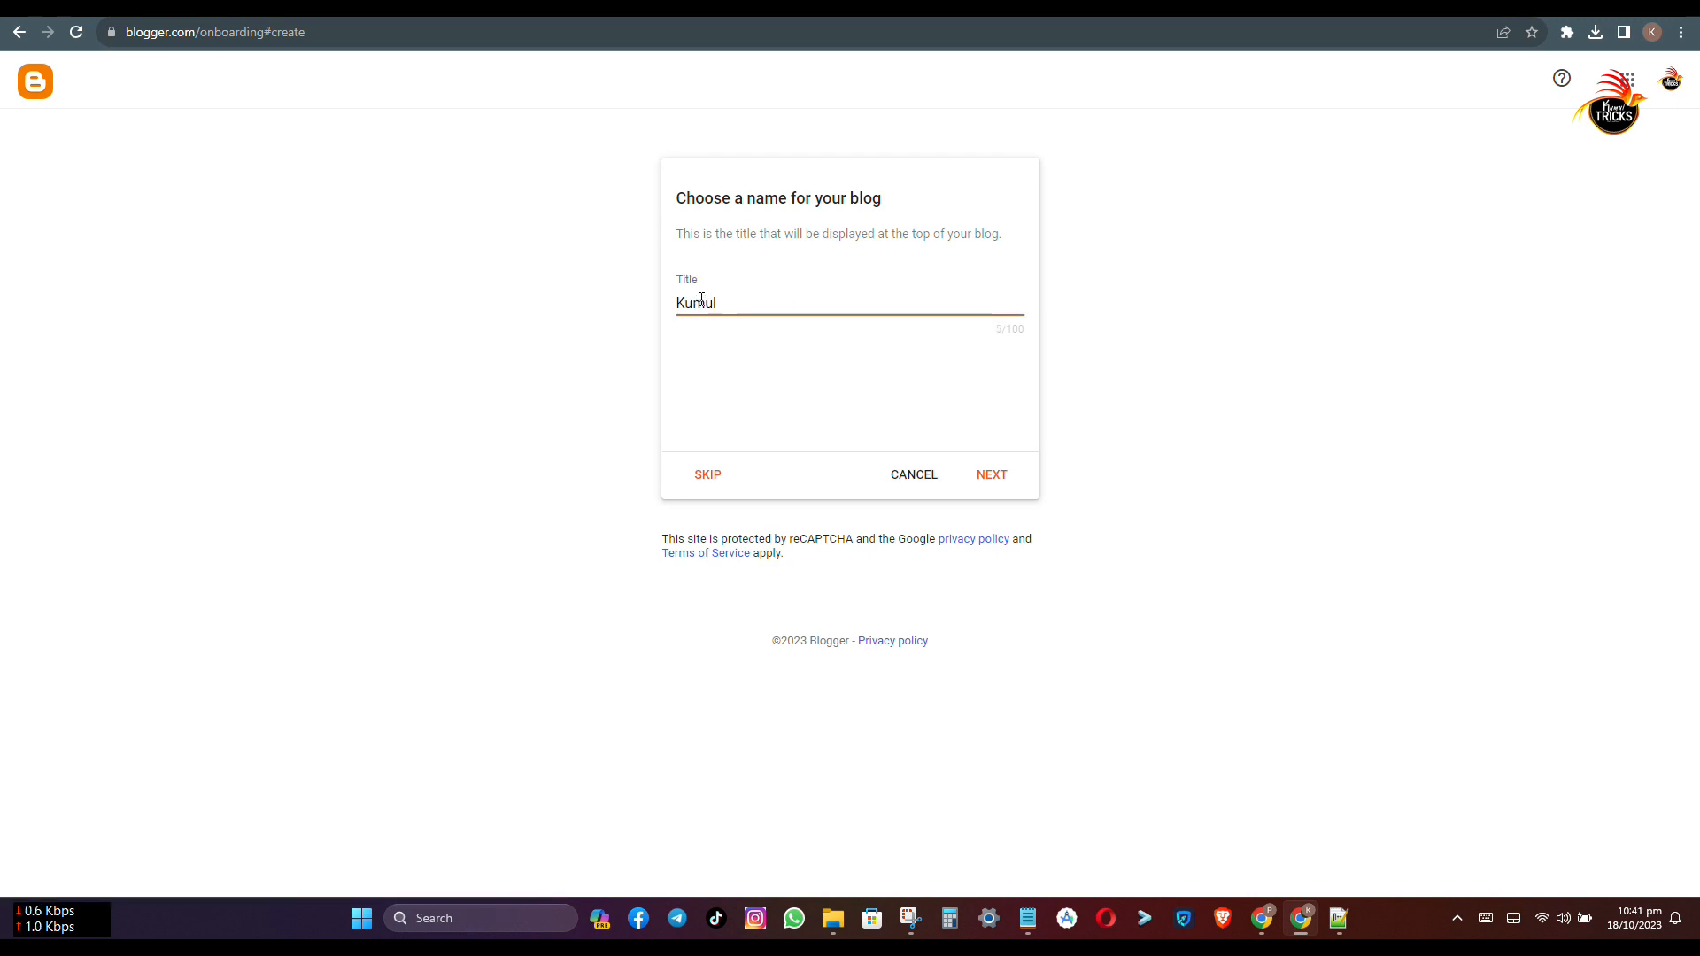
pyautogui.write('tri')
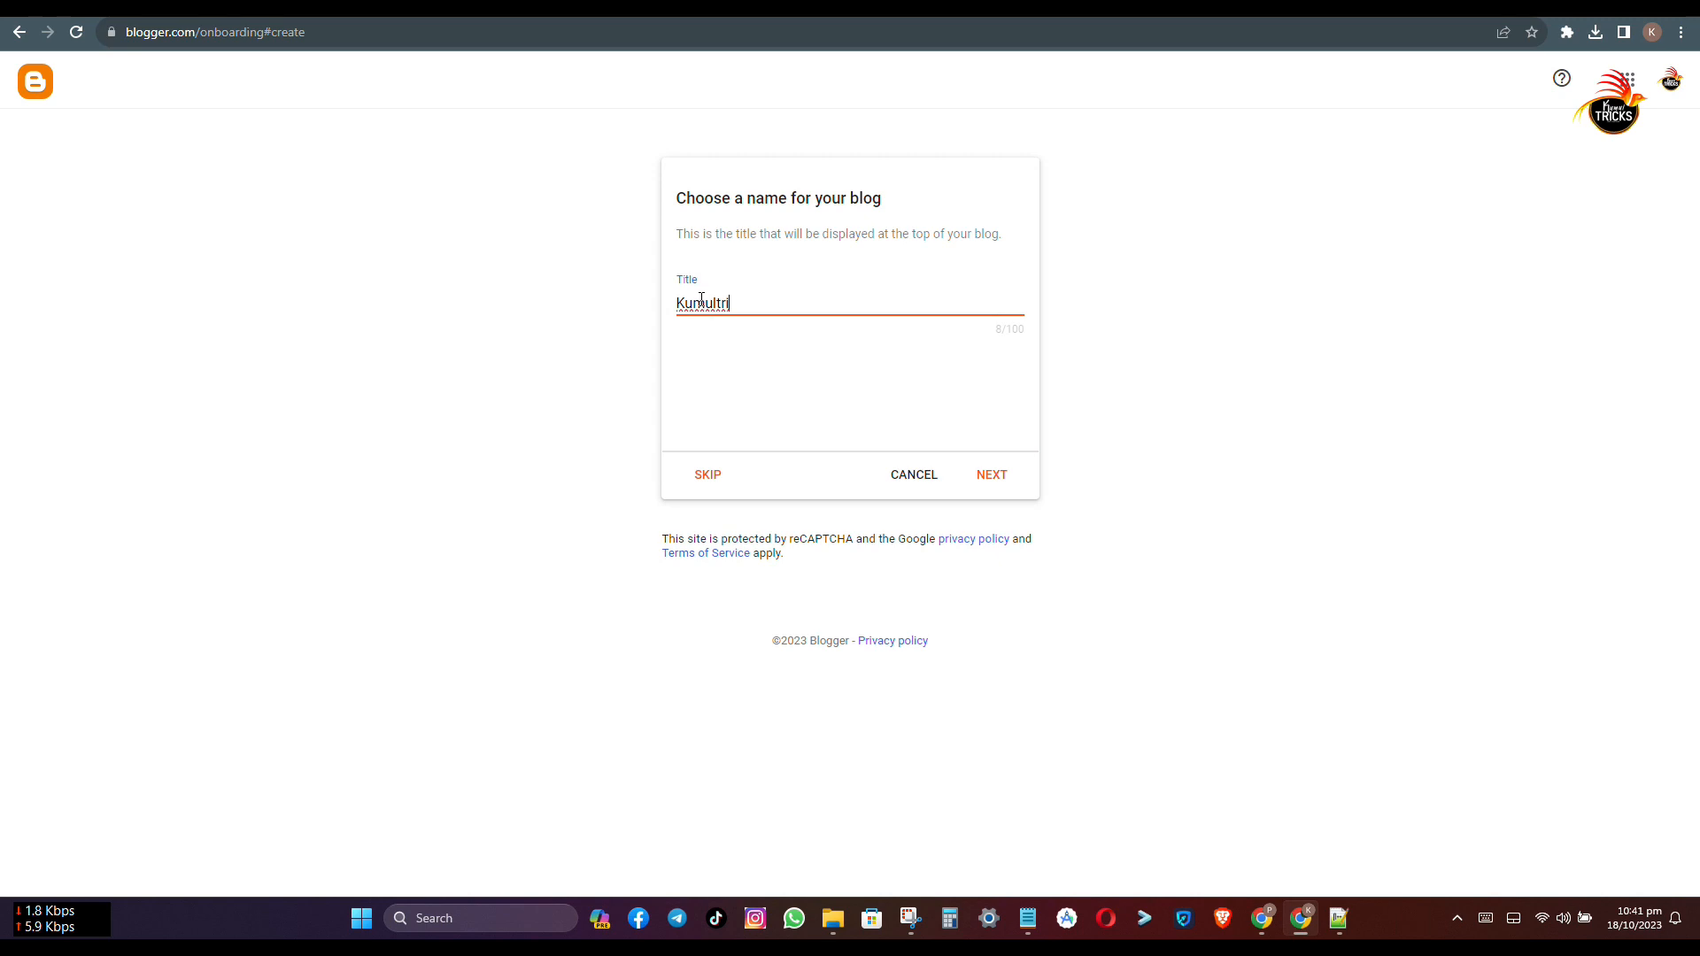
pyautogui.write('c')
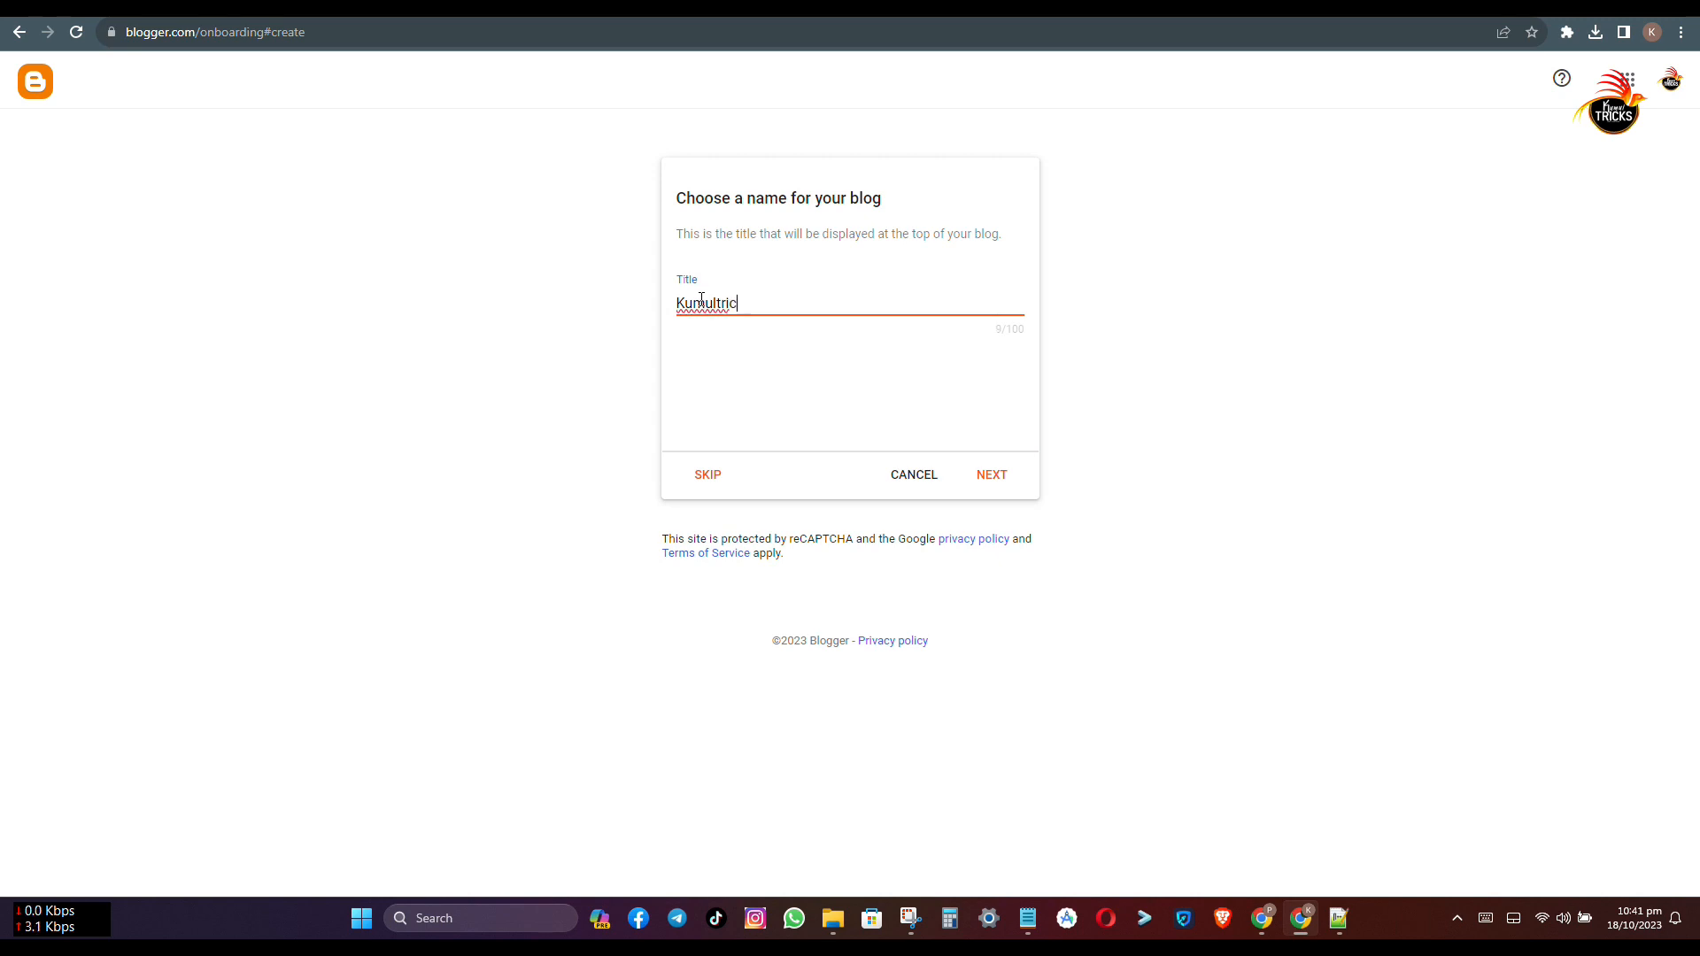
pyautogui.write('ks')
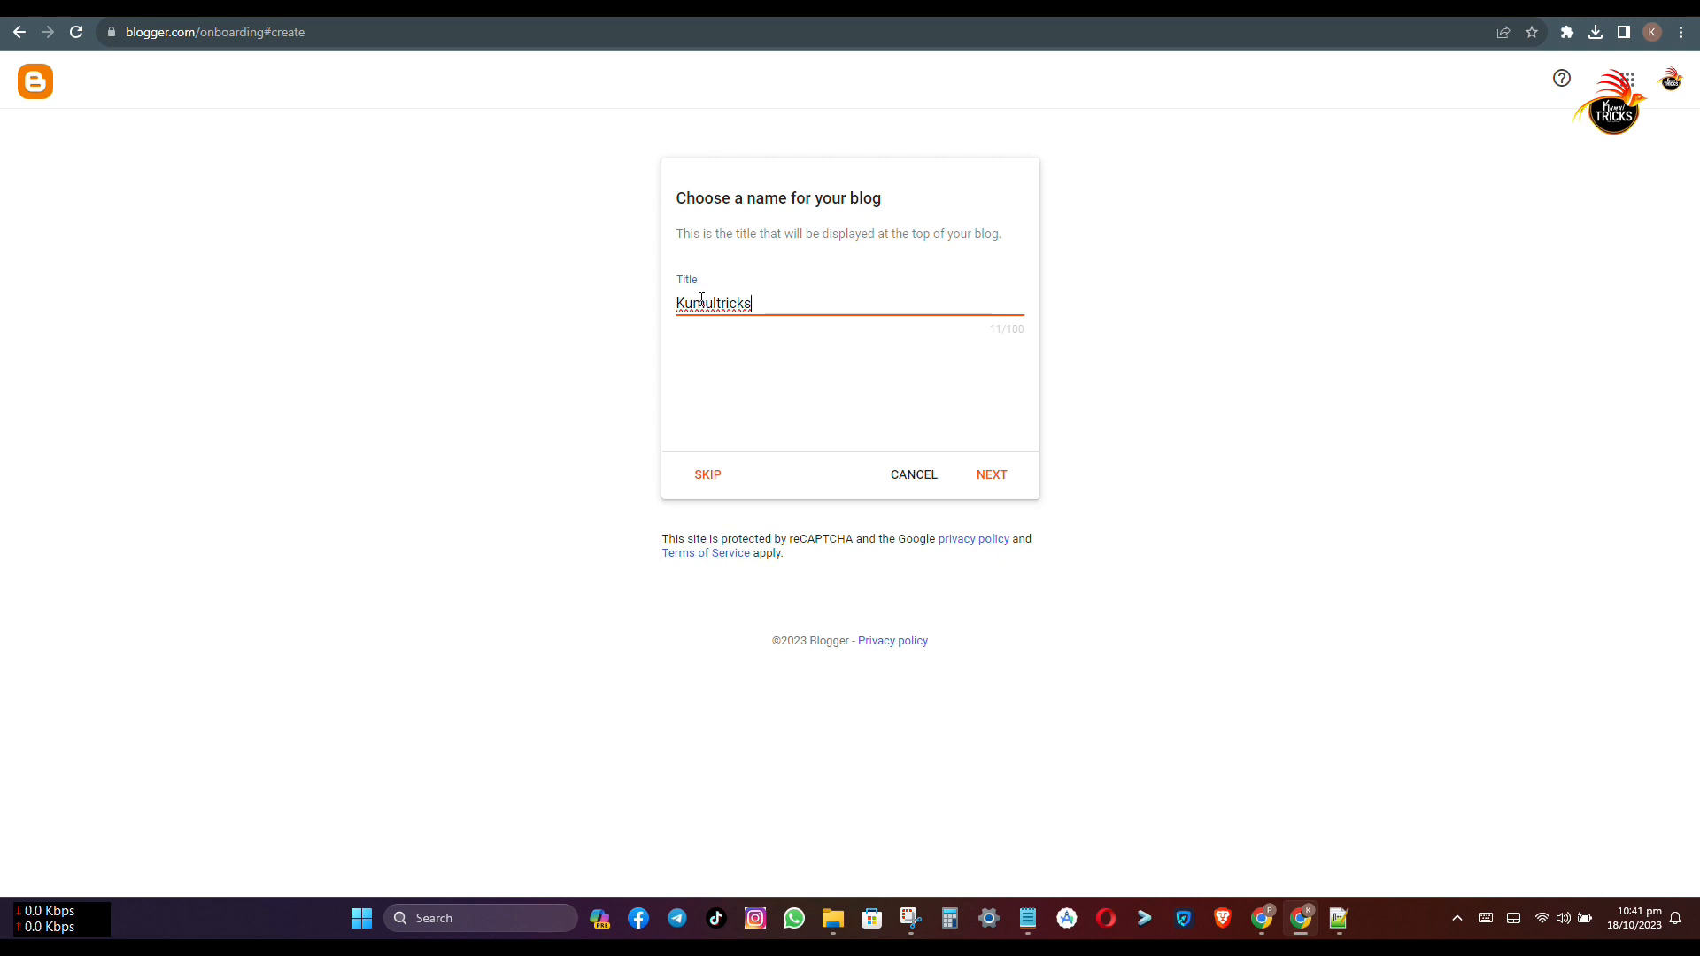
pyautogui.write('Tu')
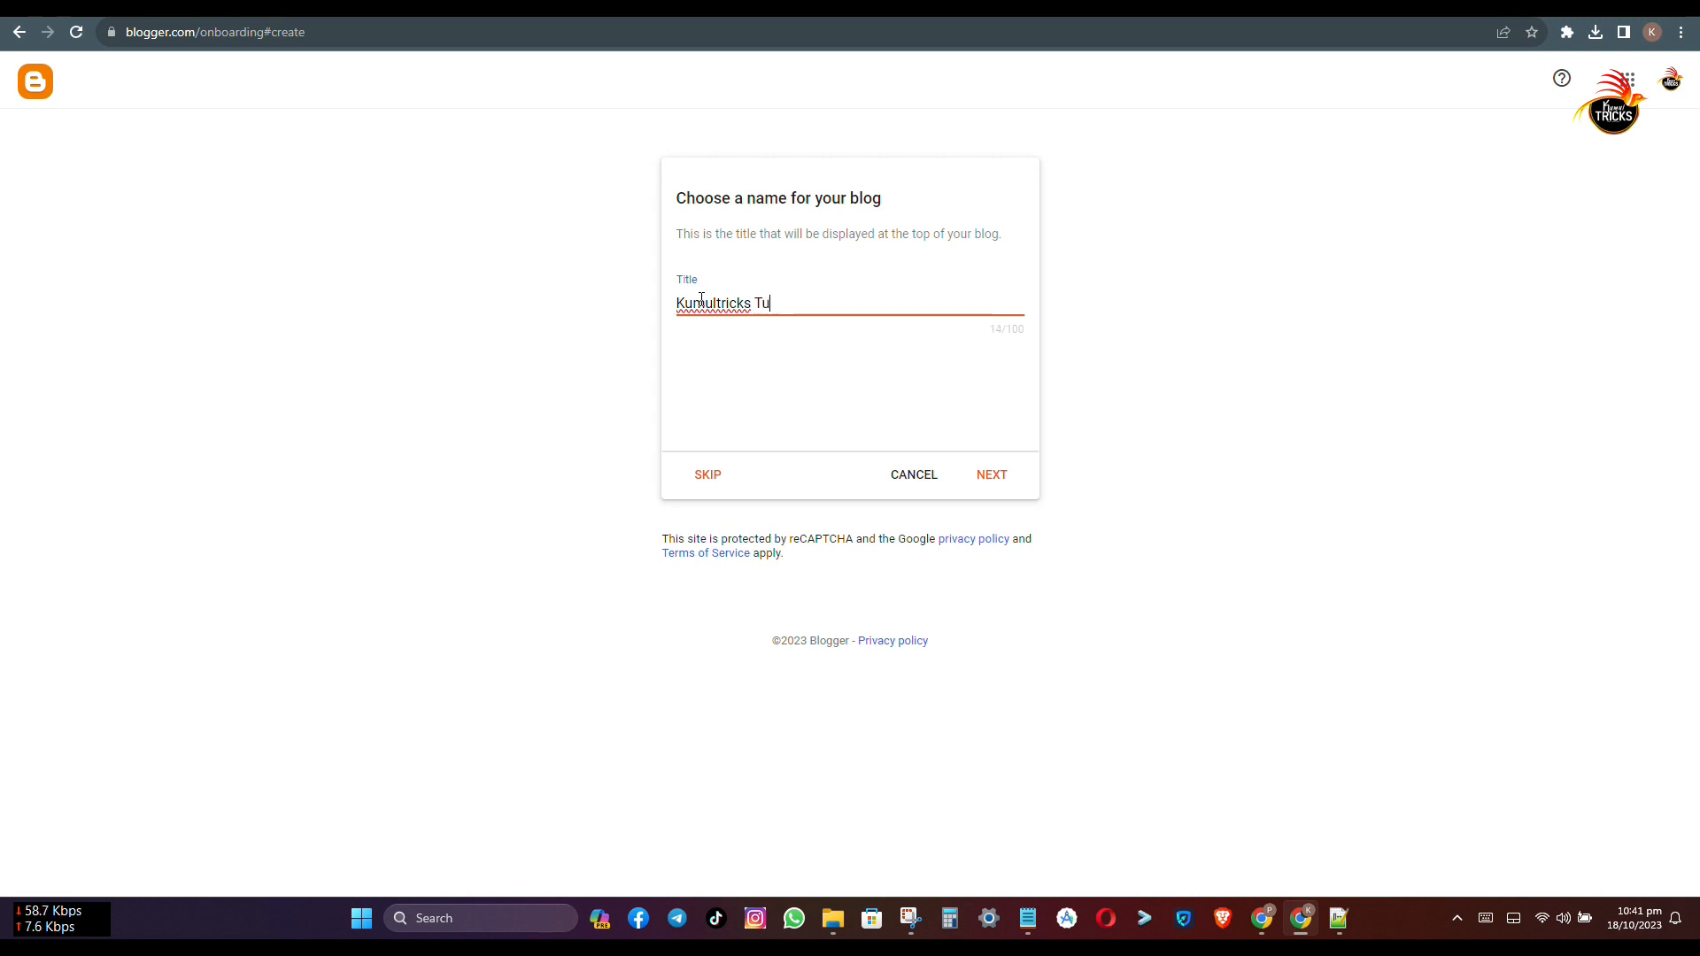
pyautogui.write('torial')
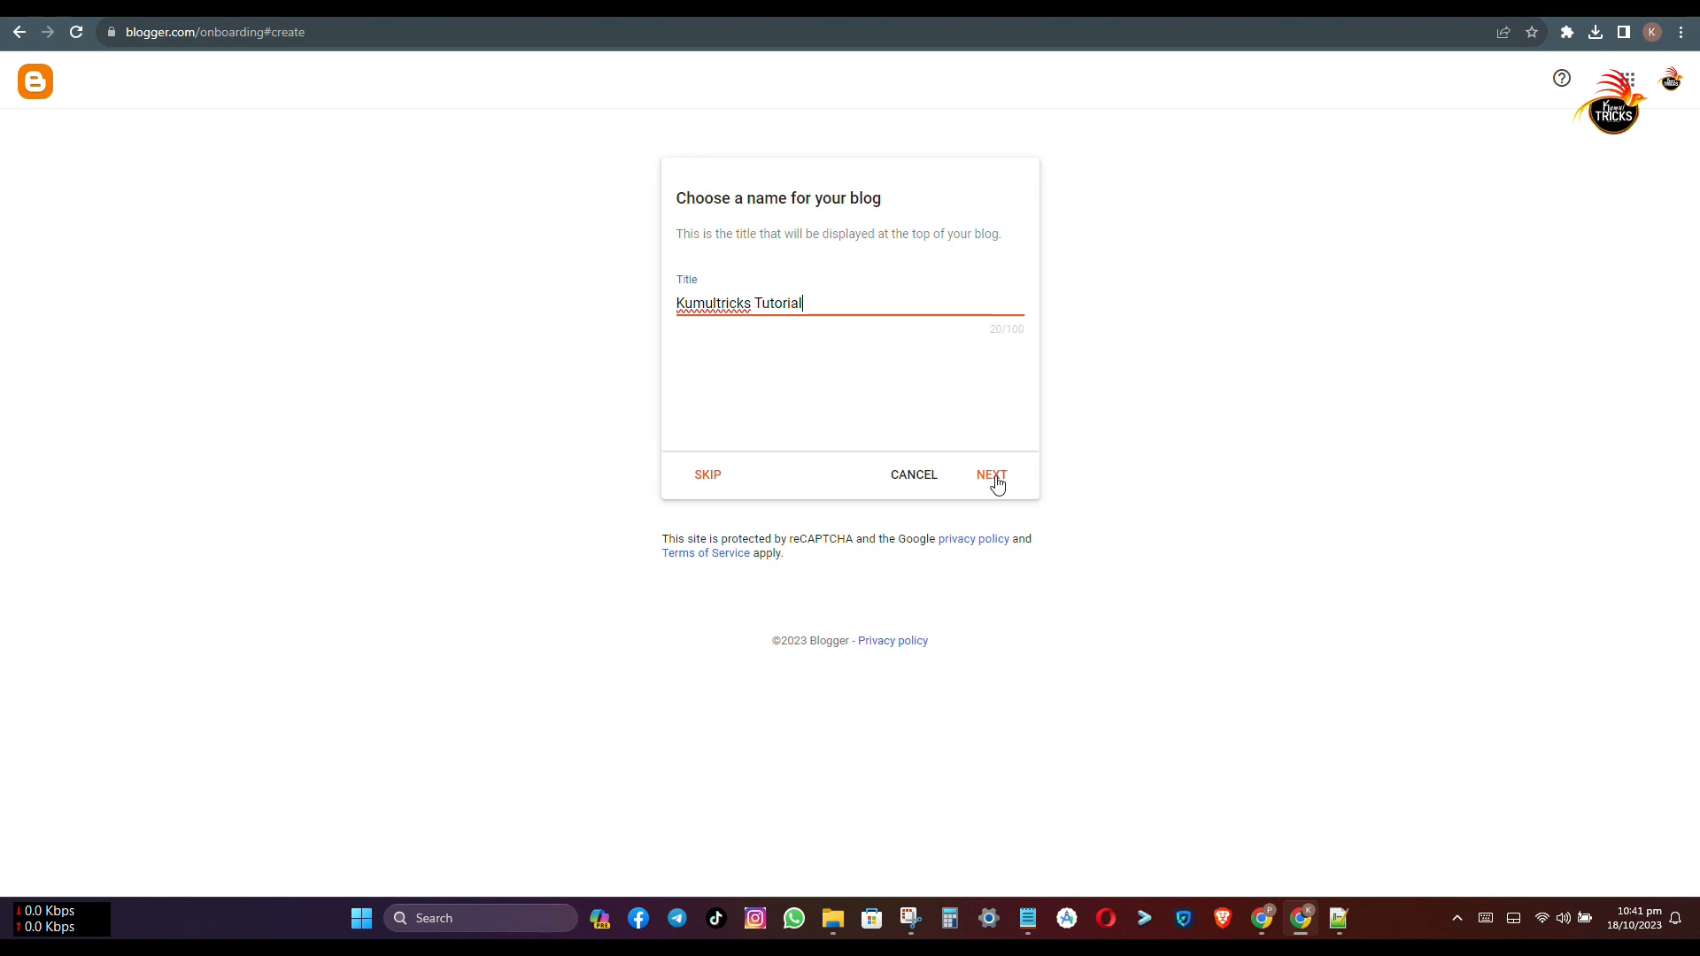
pyautogui.click(988, 475)
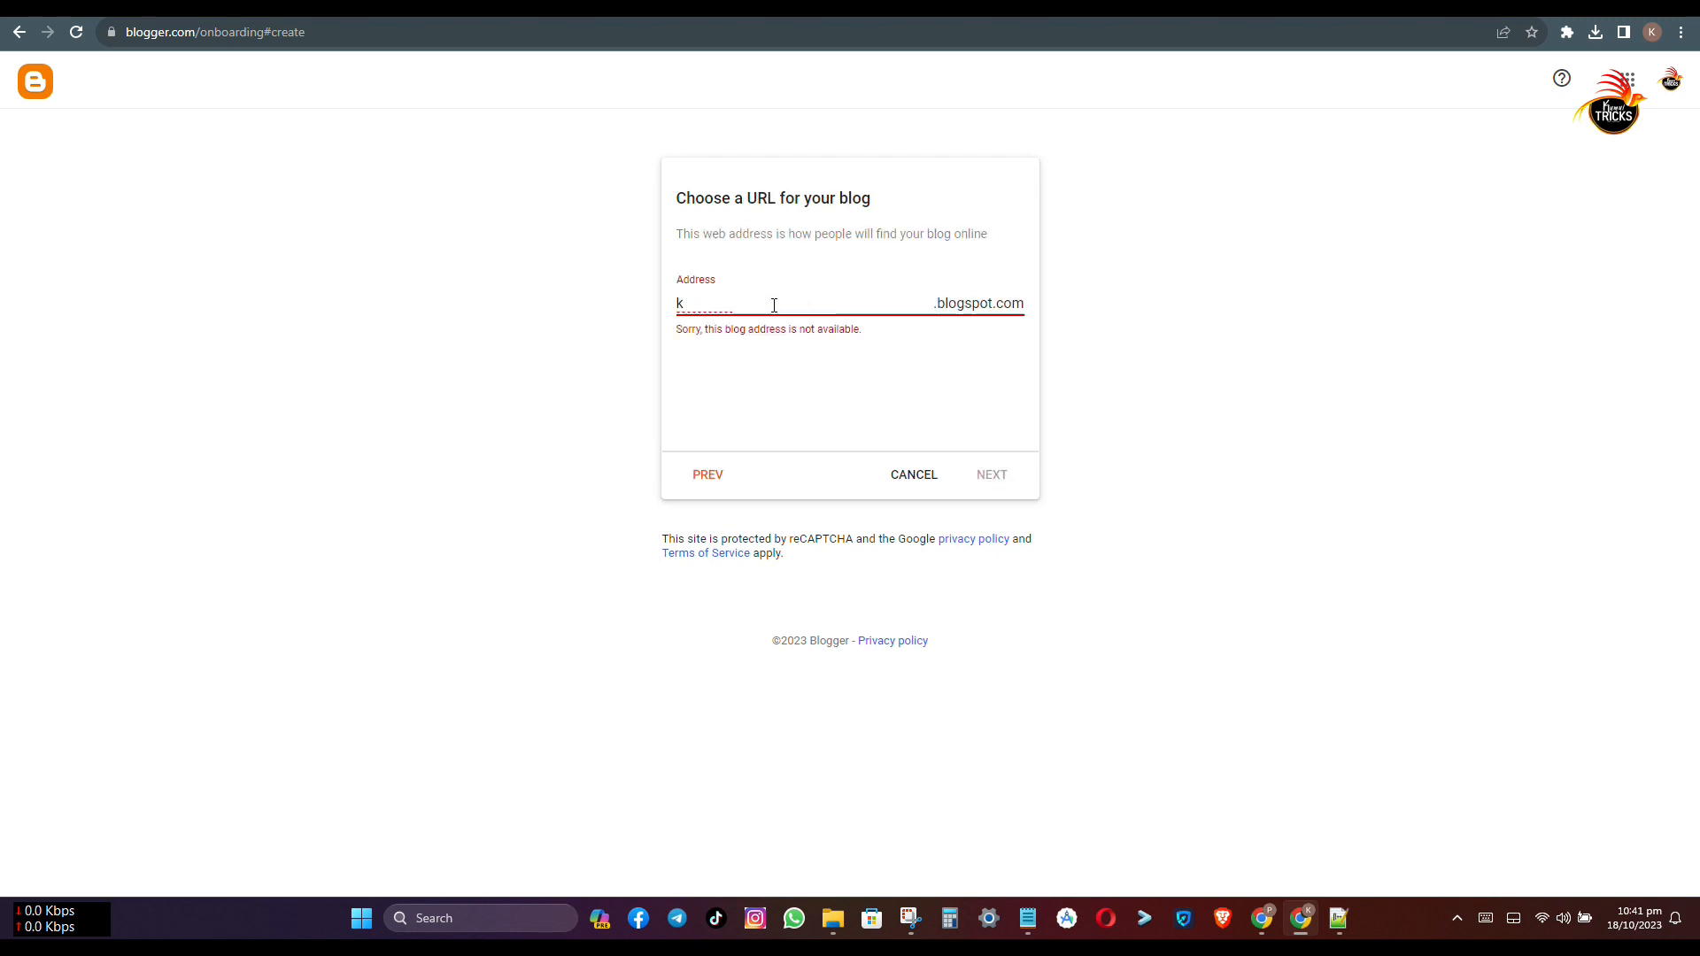
# Set the blog address to kumultrickstutorial.blogspot.com and continue to the display name step
pyautogui.write('umultrickst')
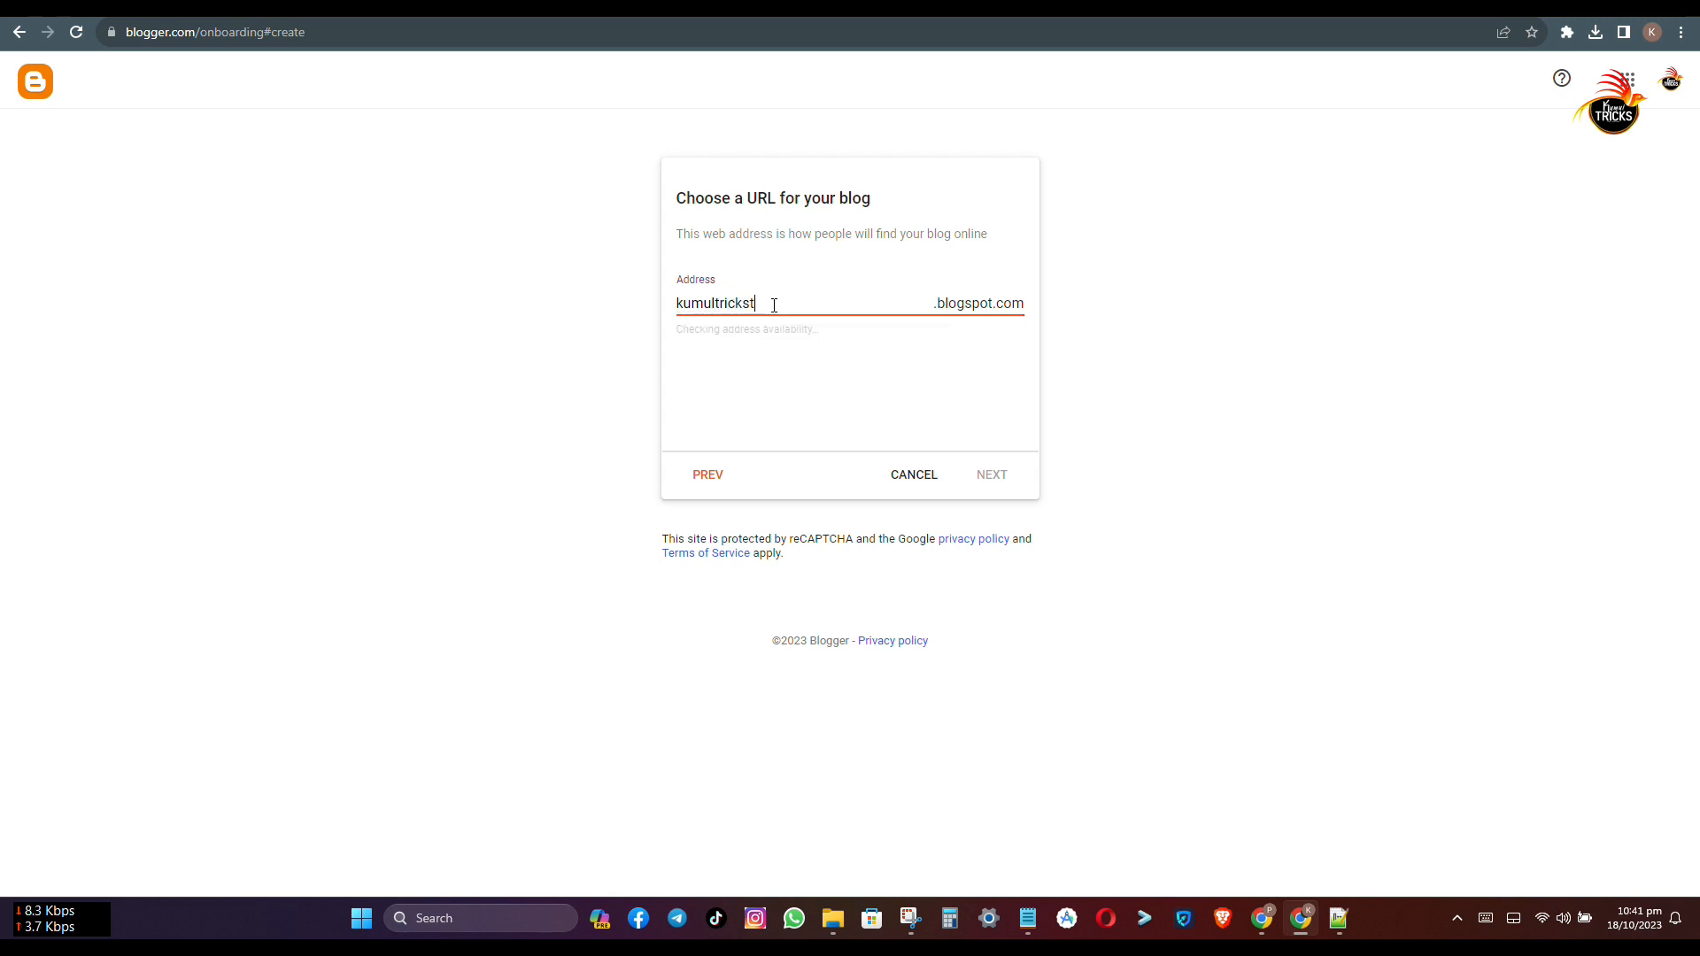
pyautogui.write('utorial')
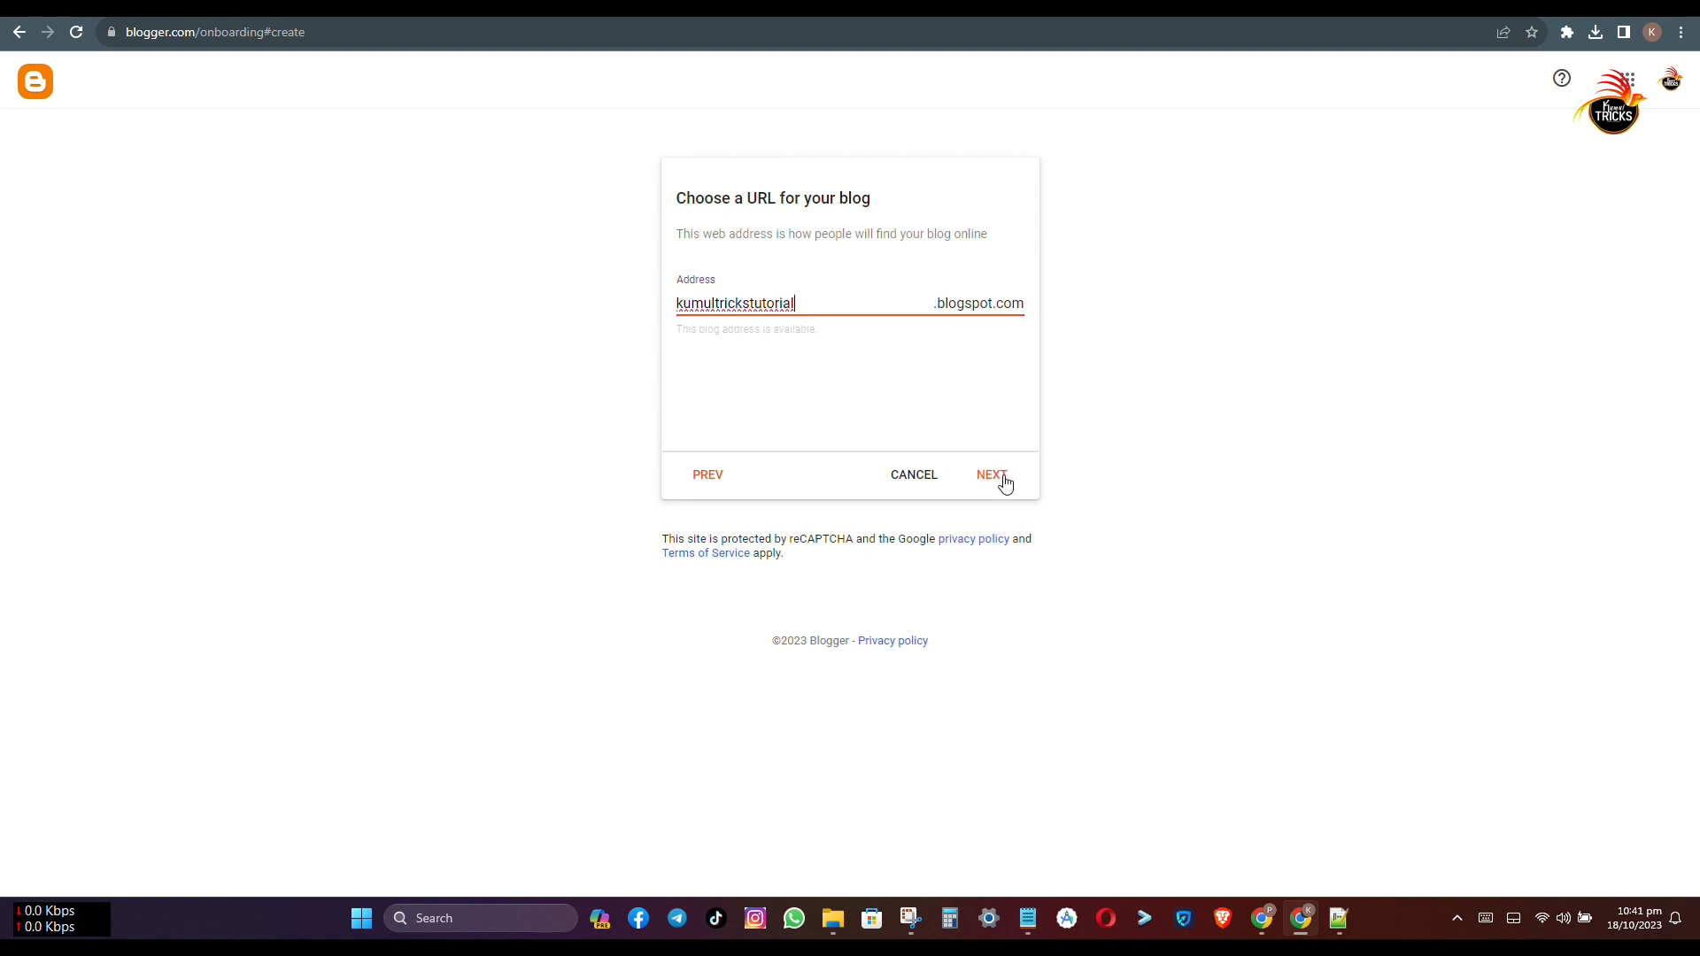
pyautogui.click(990, 475)
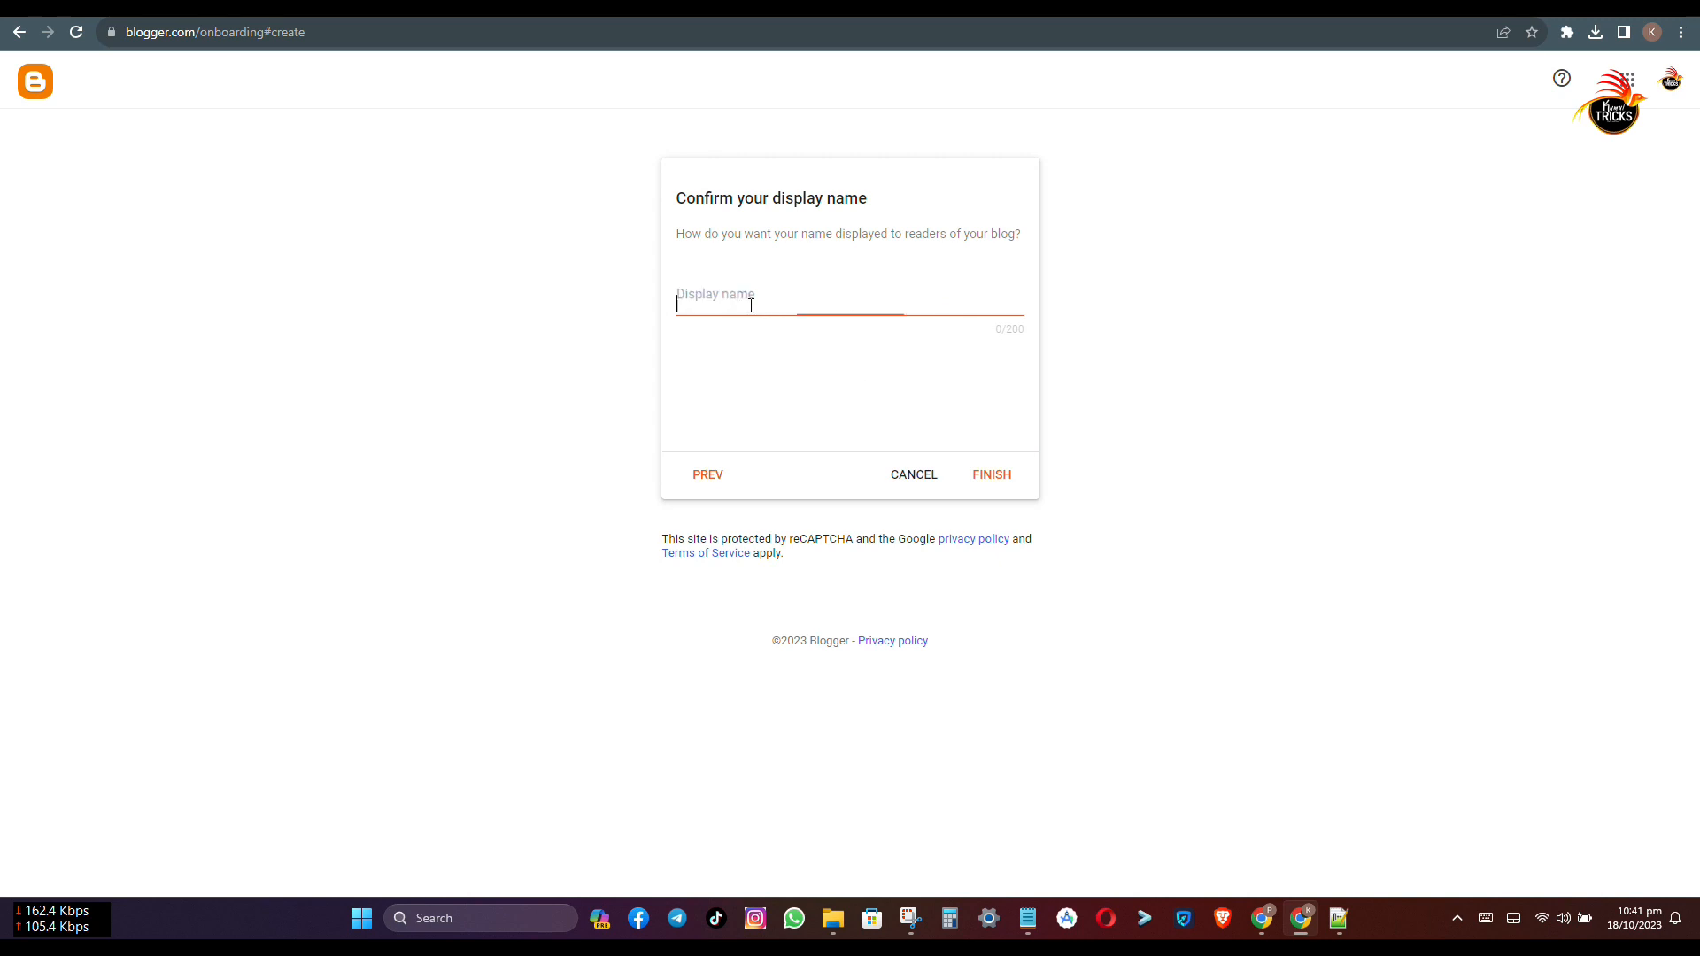
# Enter 'Kumultricks Tutorial' as the display name and finish, reaching the empty Posts dashboard
pyautogui.write('Kumul')
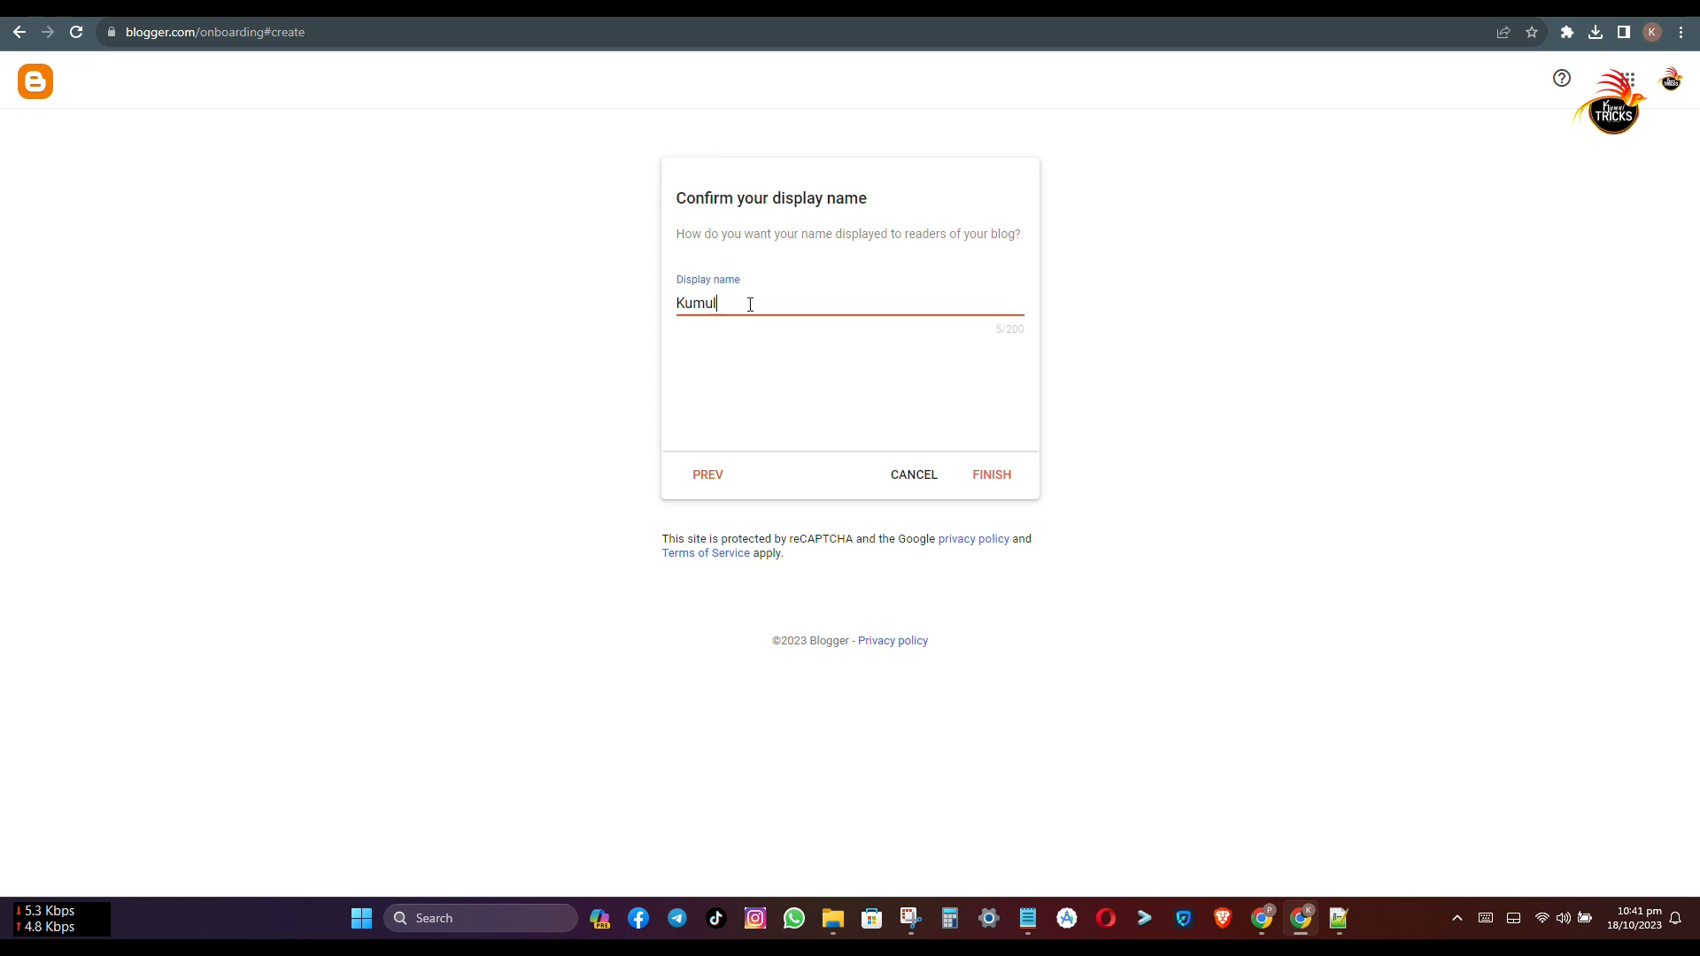
pyautogui.write('tricks T')
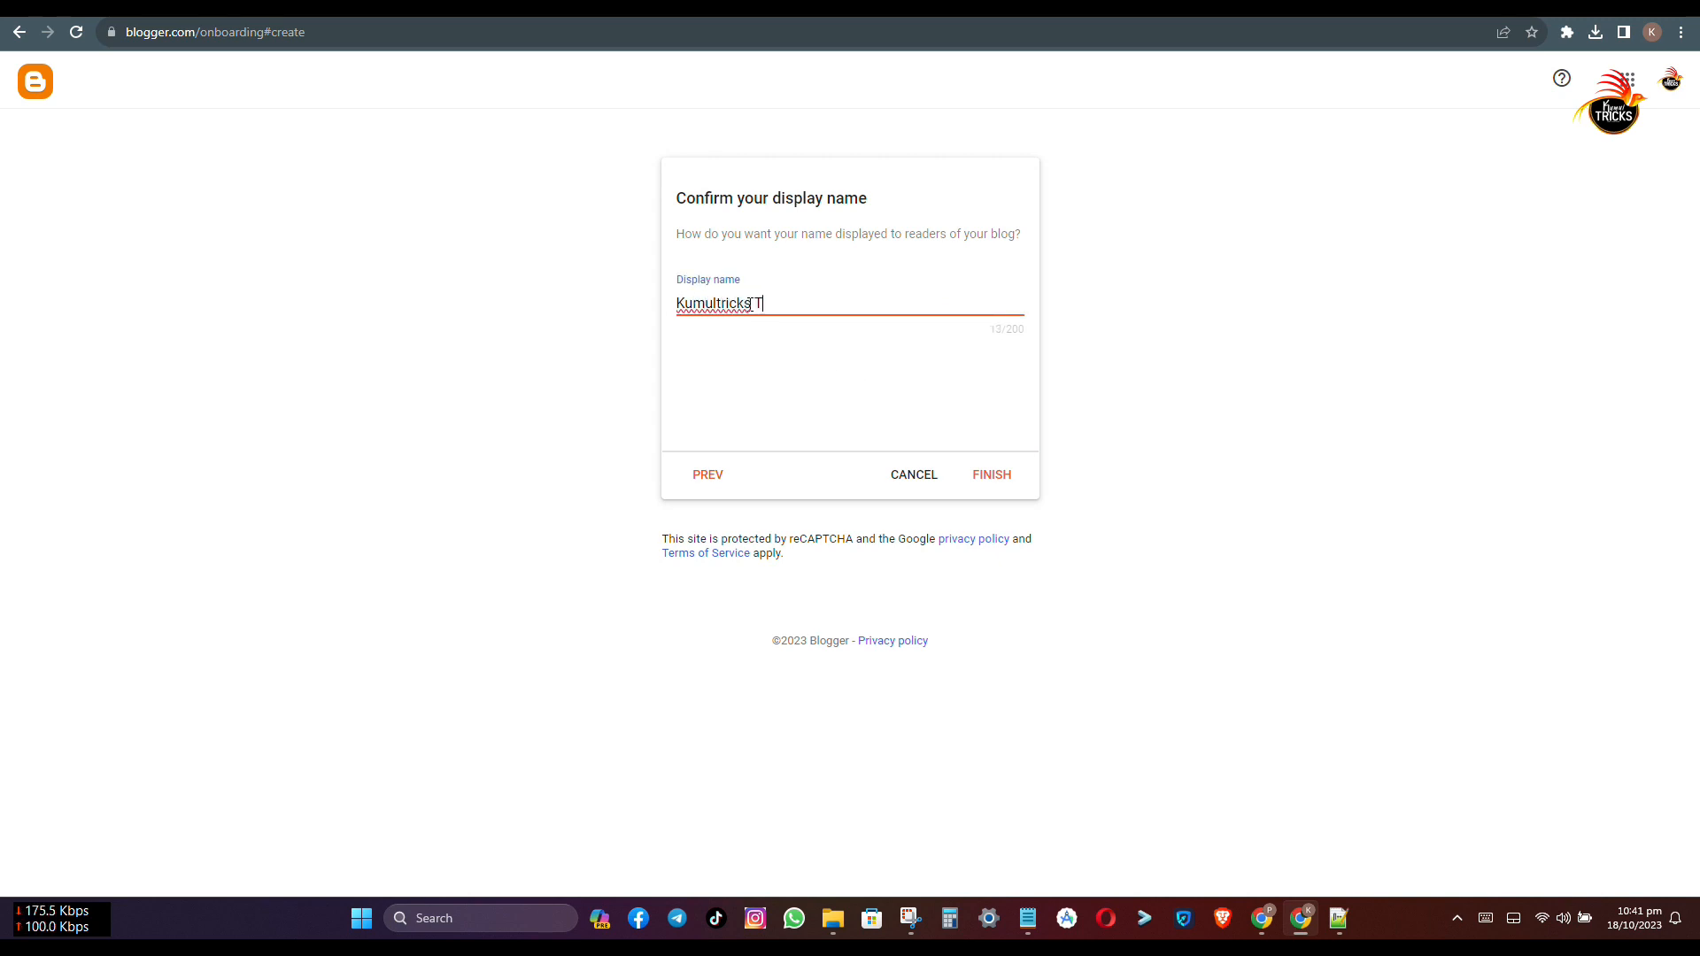
pyautogui.write('utorial')
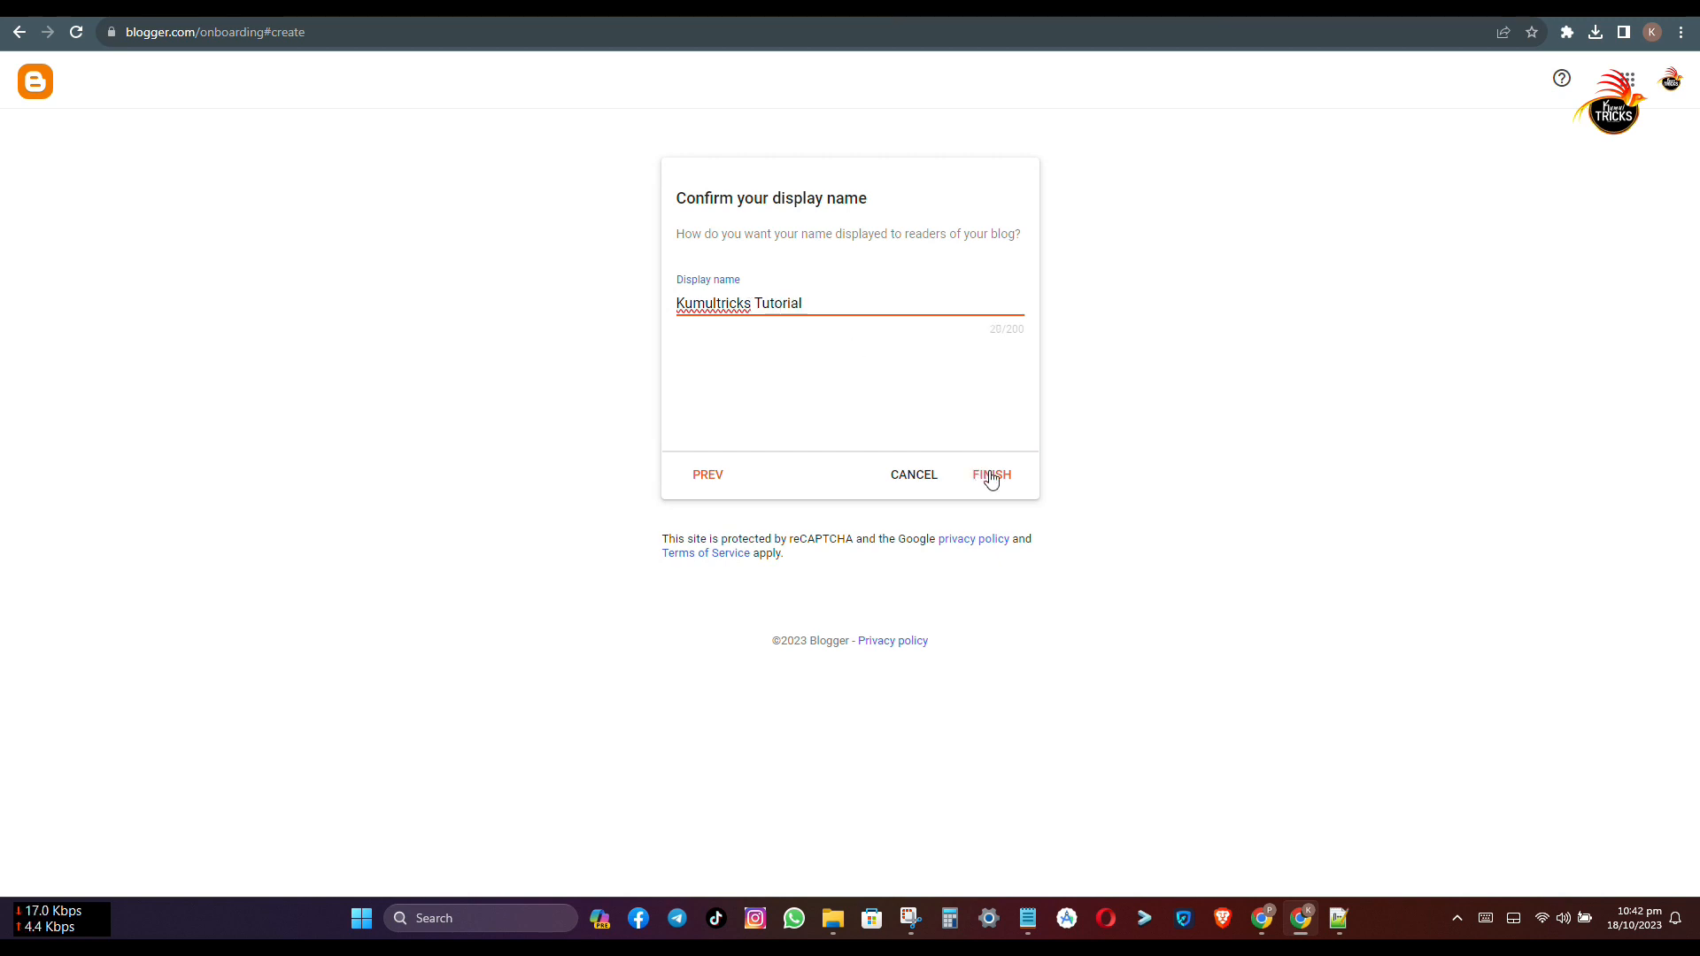
pyautogui.click(990, 474)
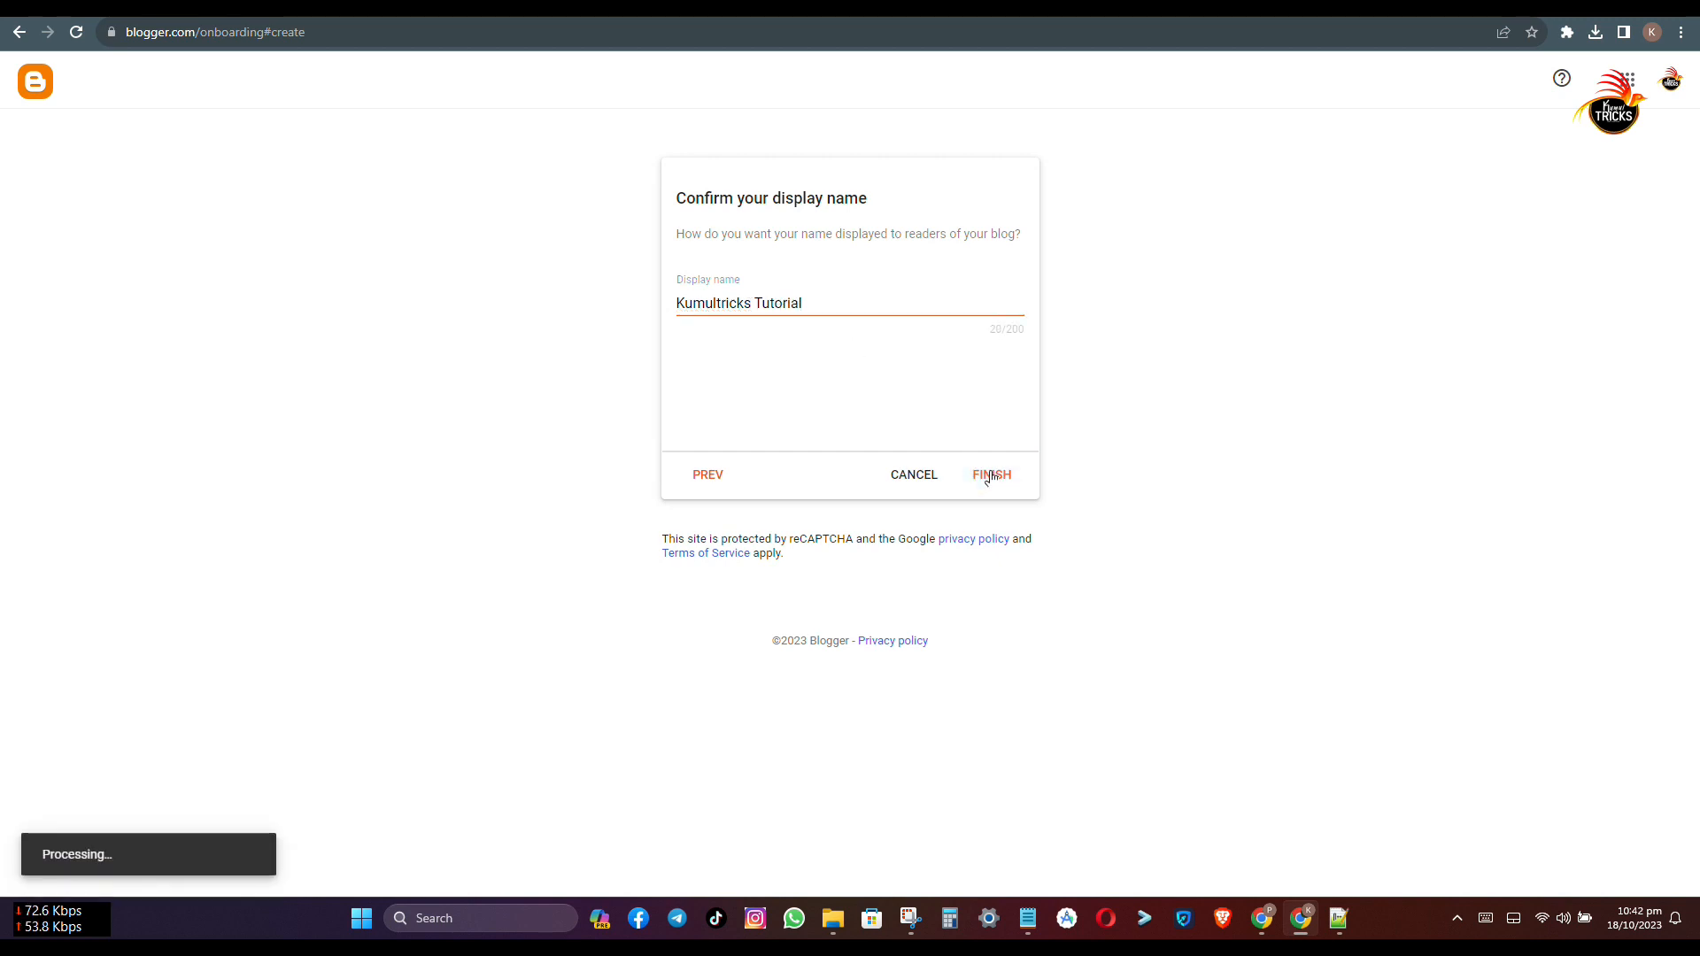
pyautogui.click(990, 475)
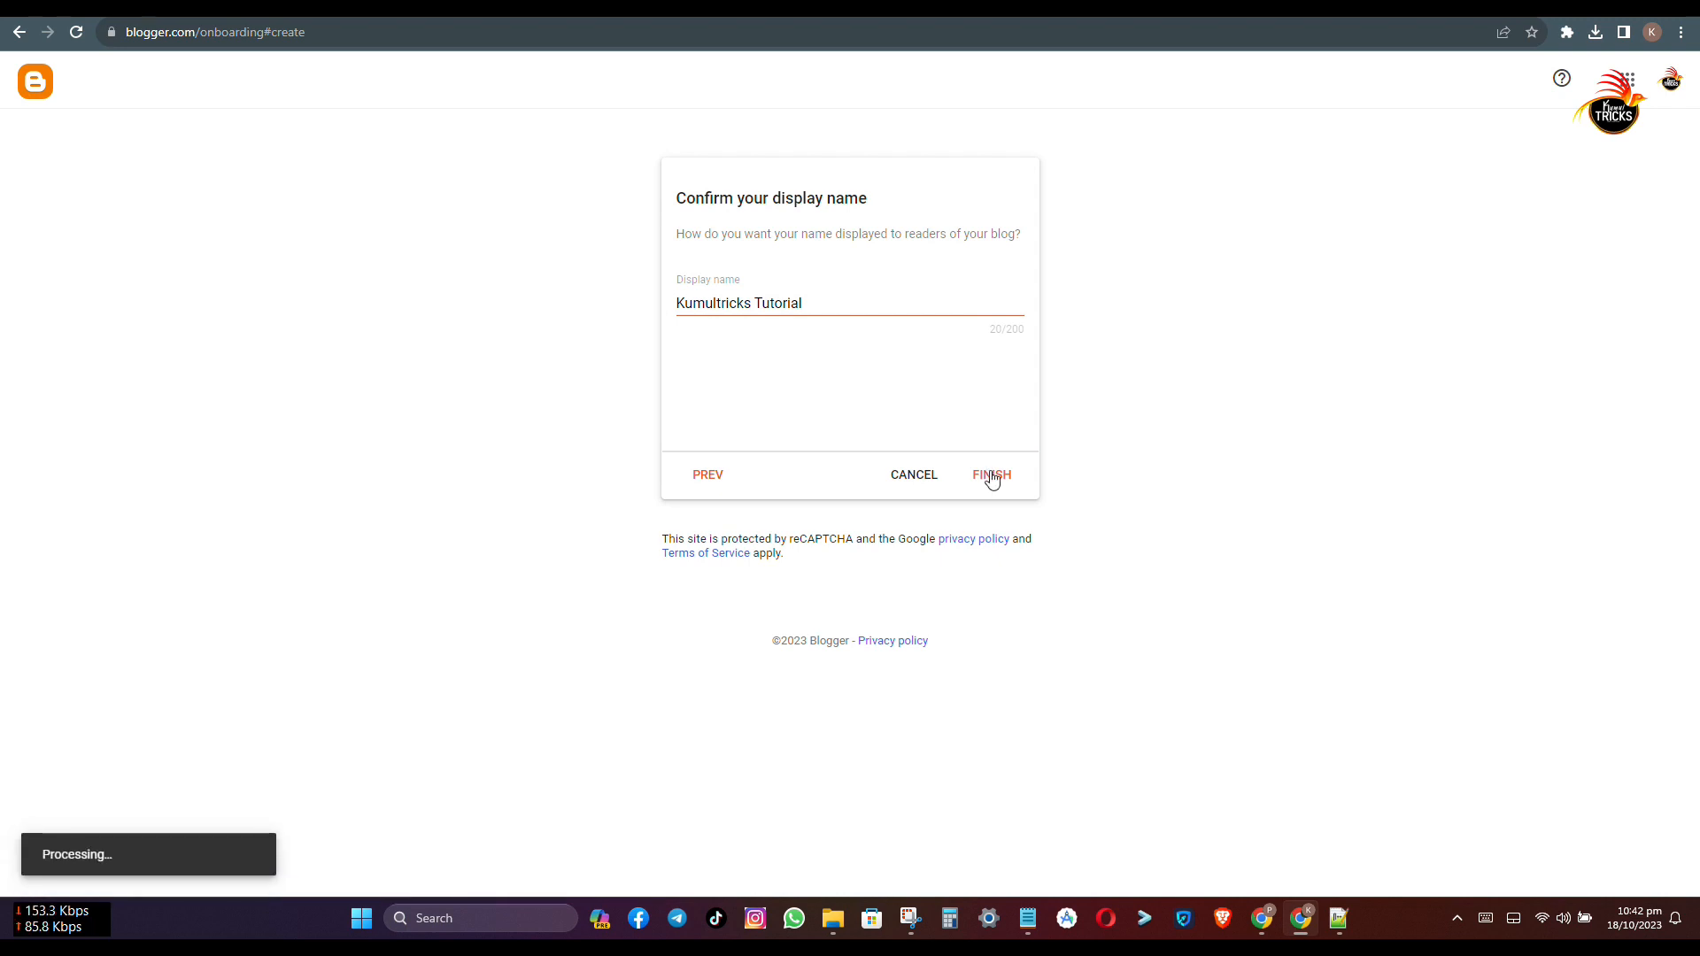
pyautogui.click(990, 475)
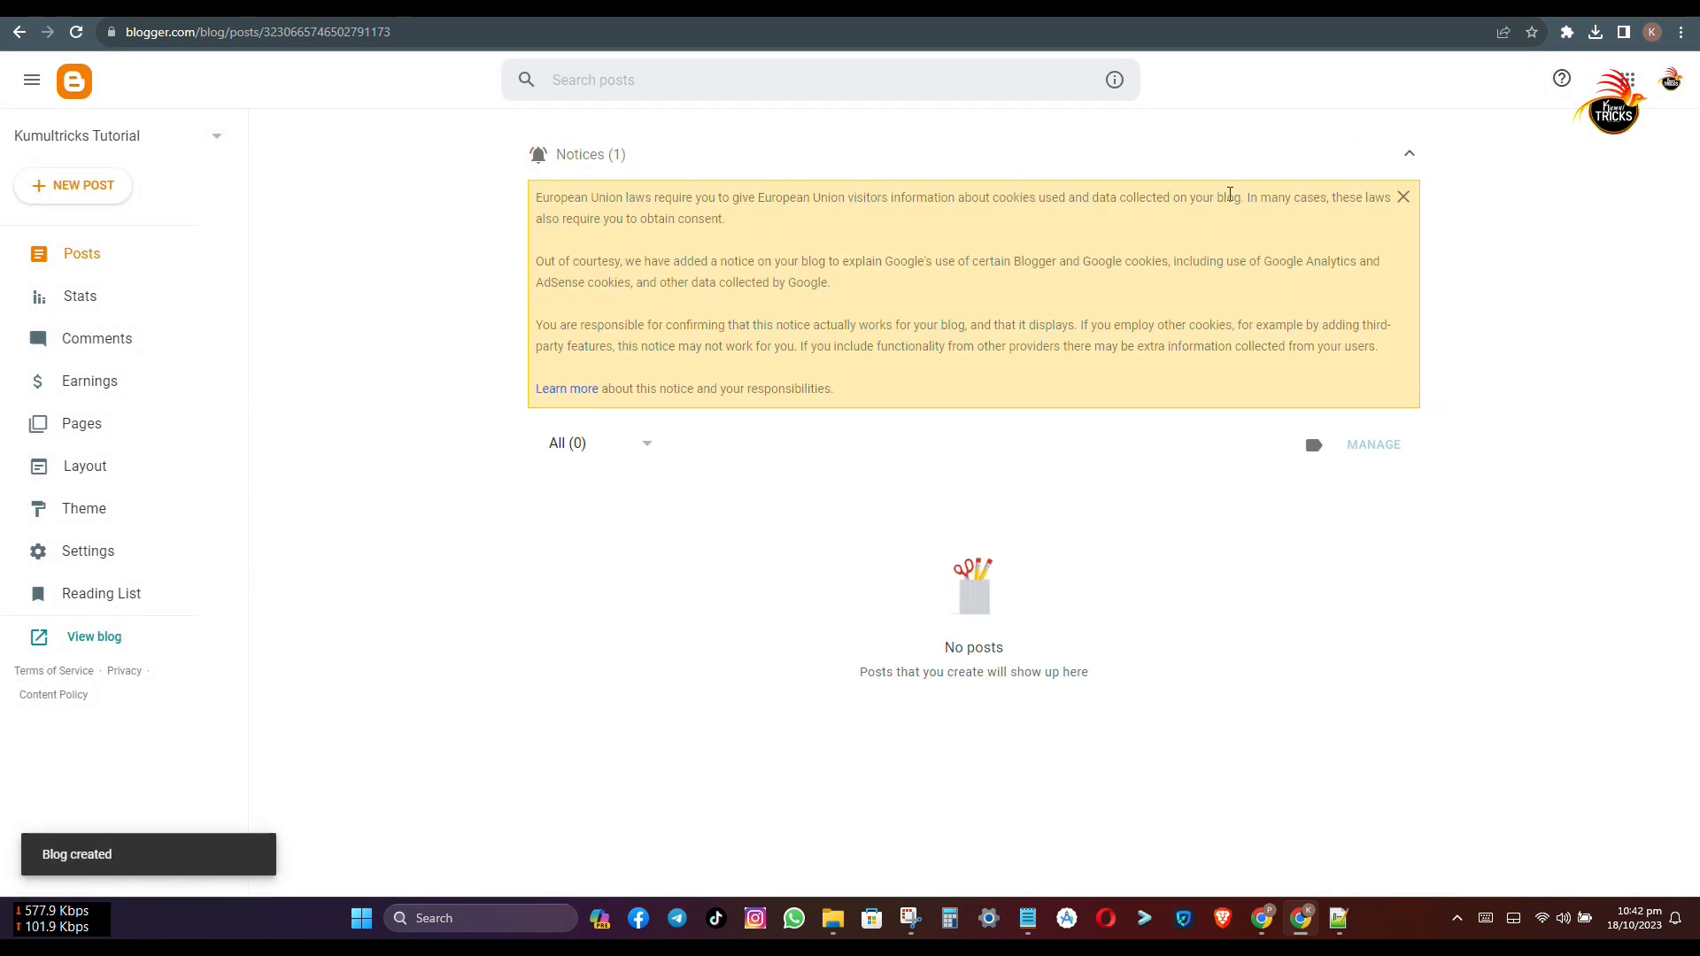
# Close the cookie notice banner and look over the Posts dashboard sidebar
pyautogui.click(1403, 196)
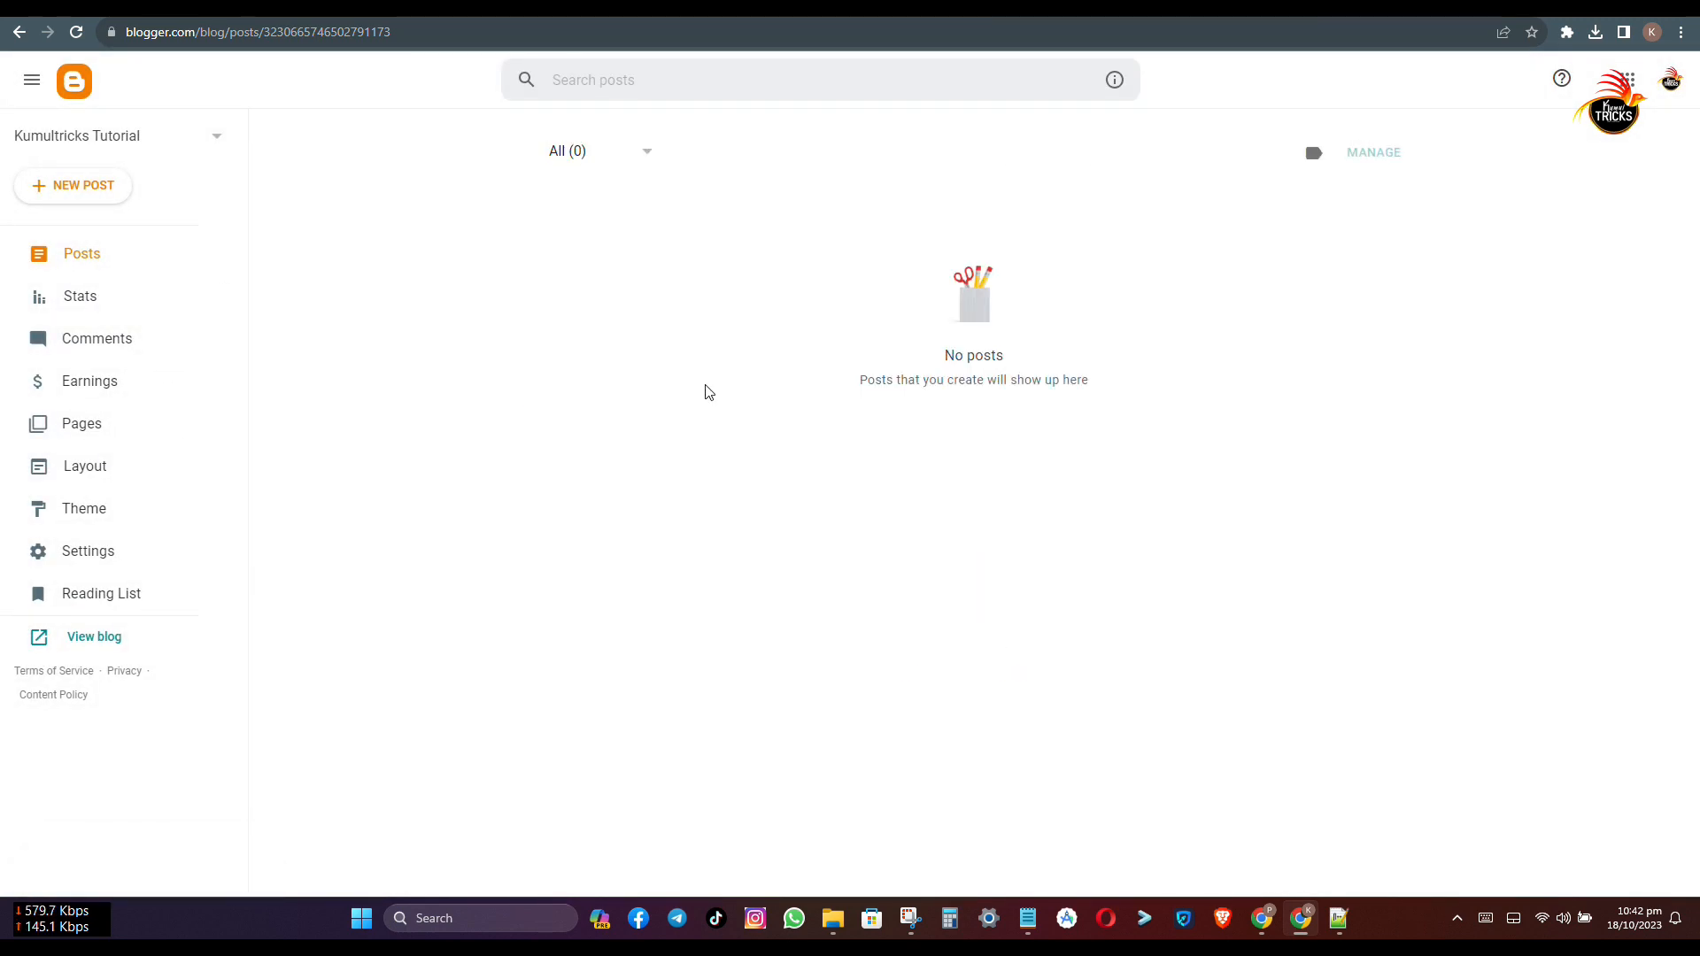
pyautogui.moveTo(93, 636)
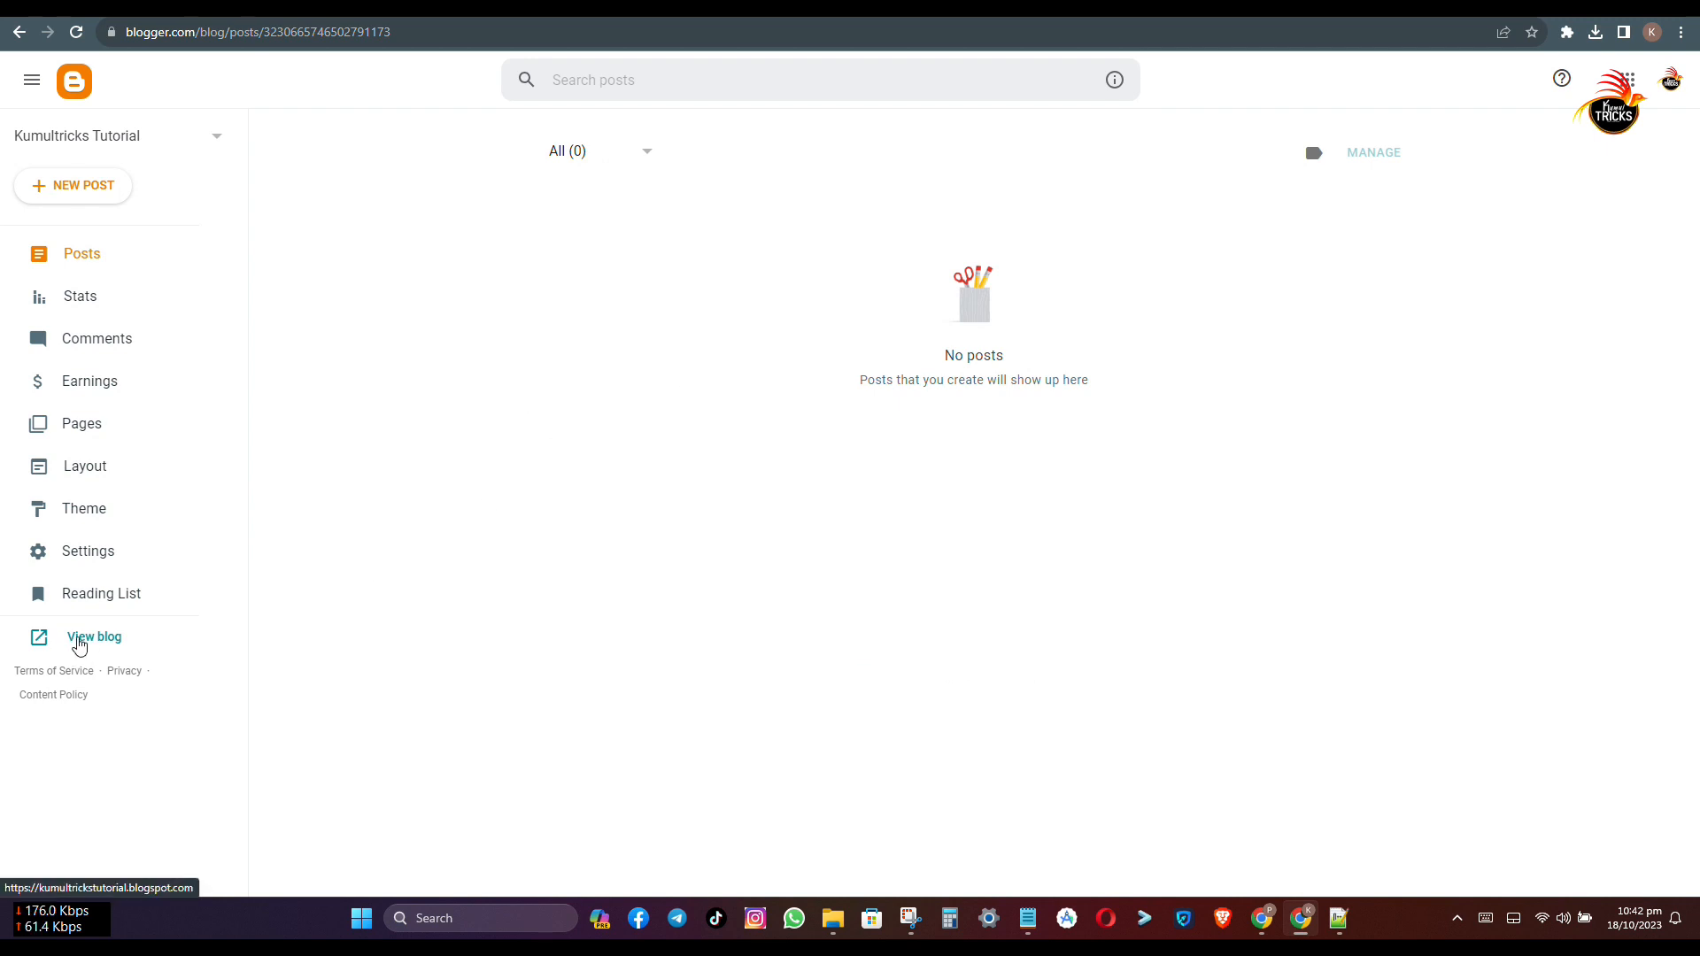
pyautogui.click(94, 636)
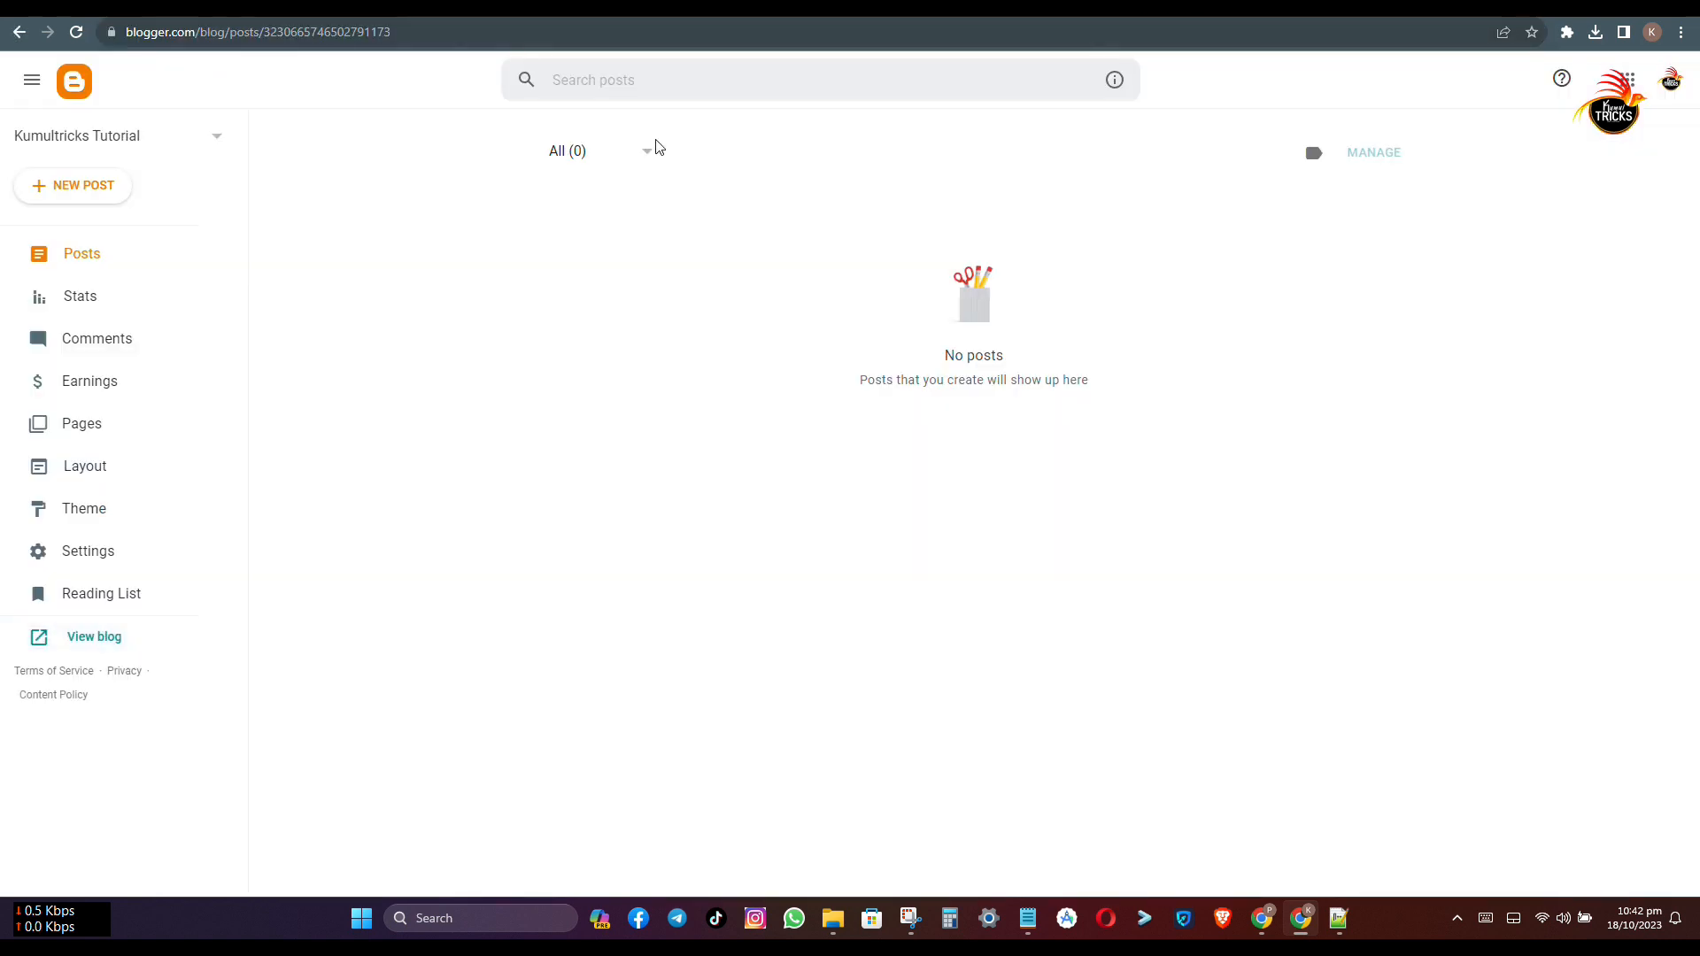
pyautogui.moveTo(89, 551)
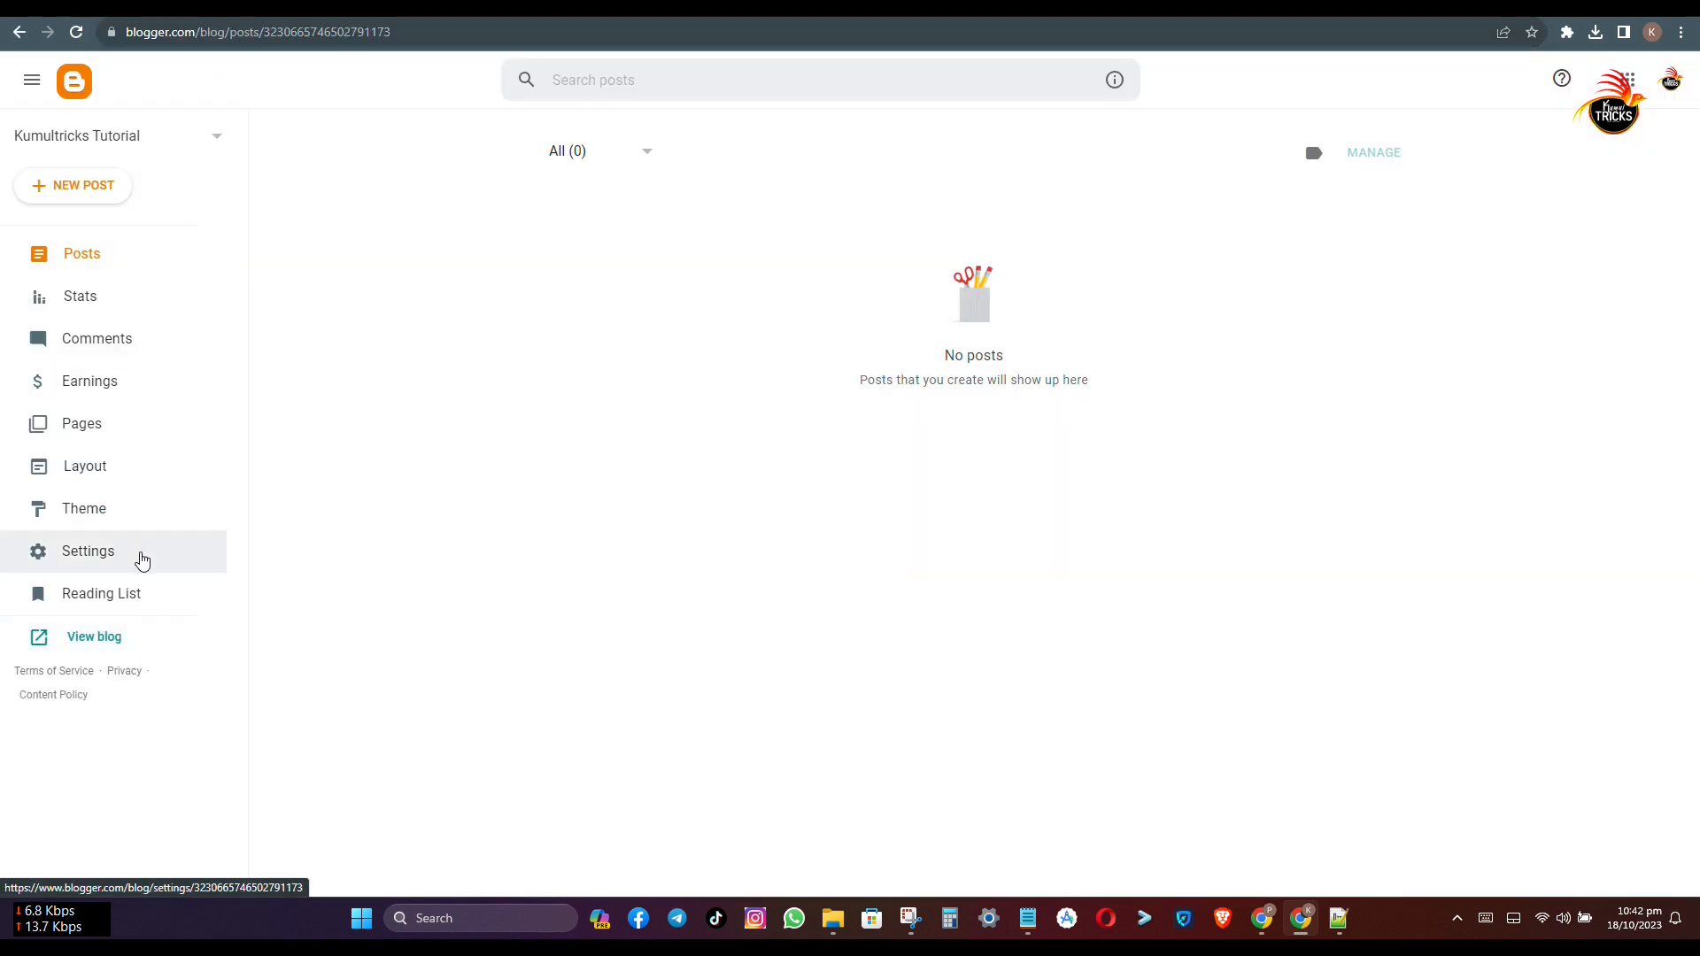
pyautogui.moveTo(840, 124)
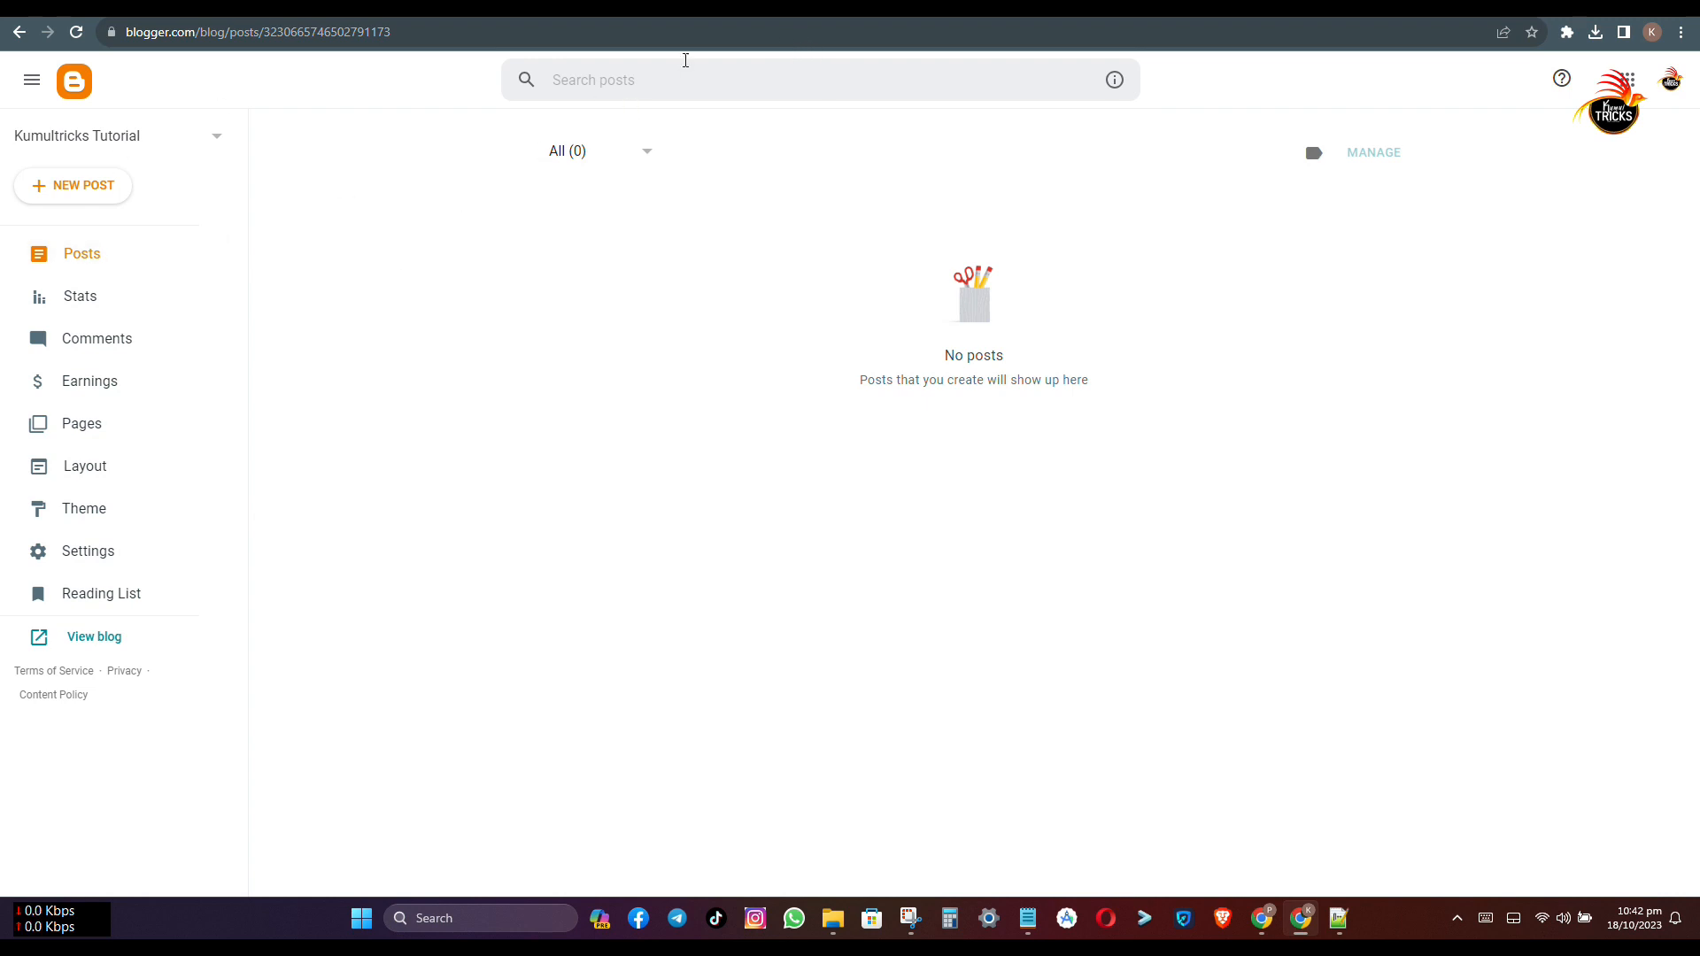
pyautogui.moveTo(757, 22)
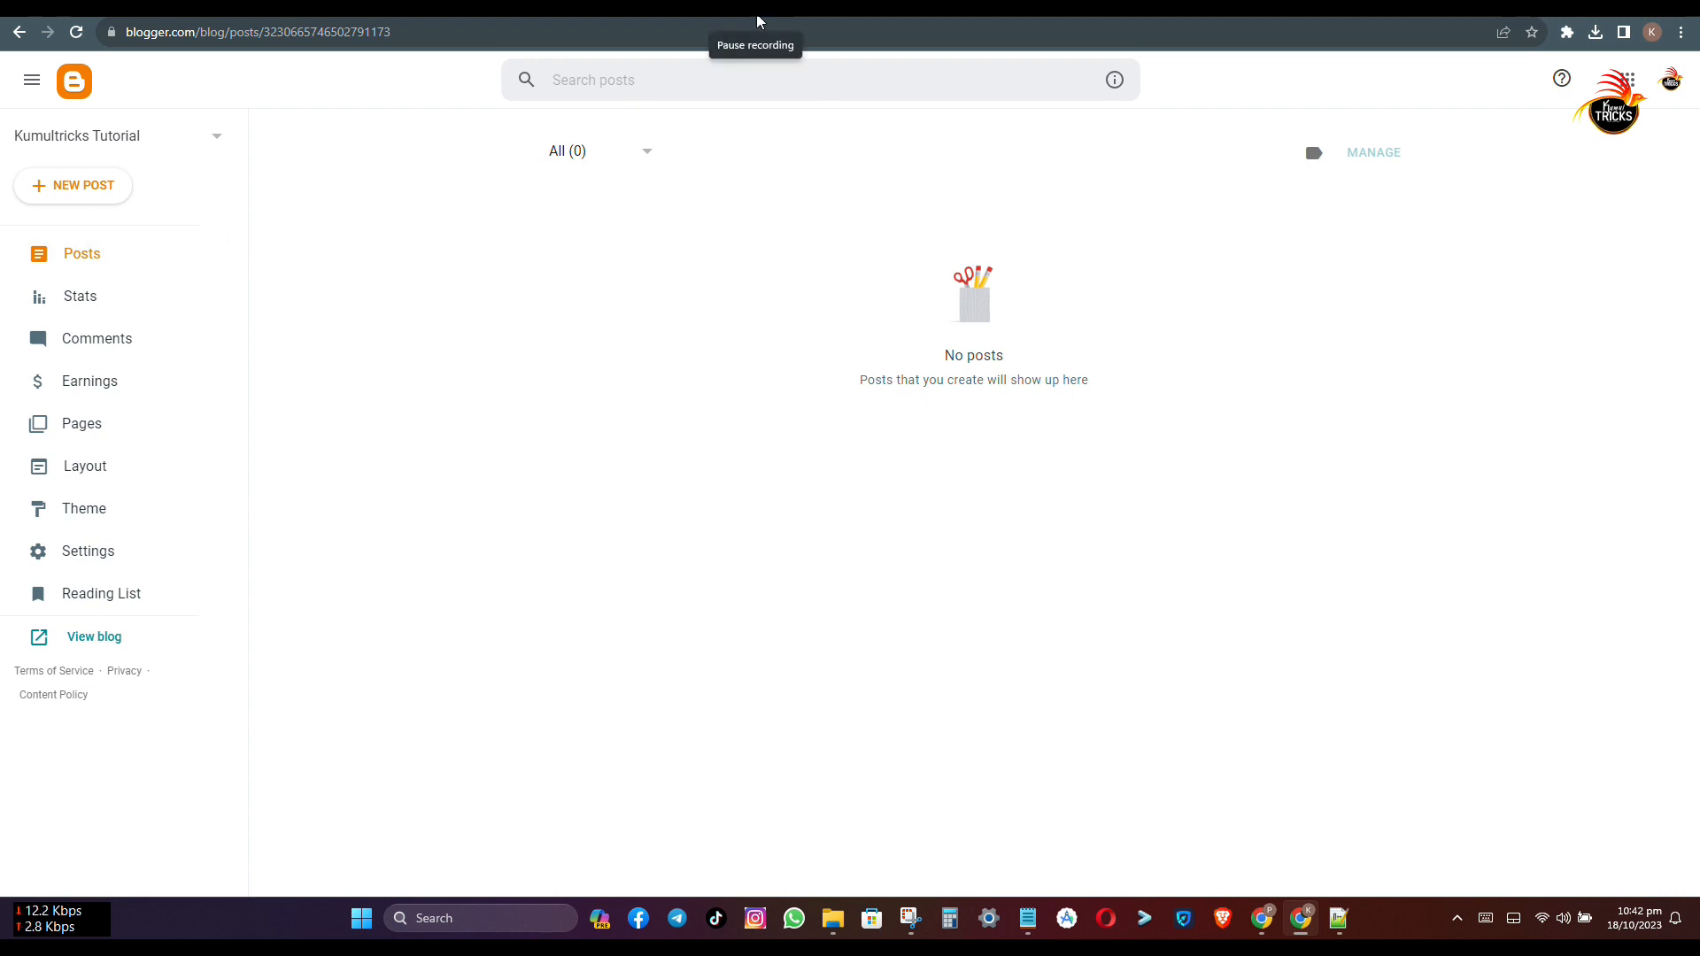
pyautogui.moveTo(795, 21)
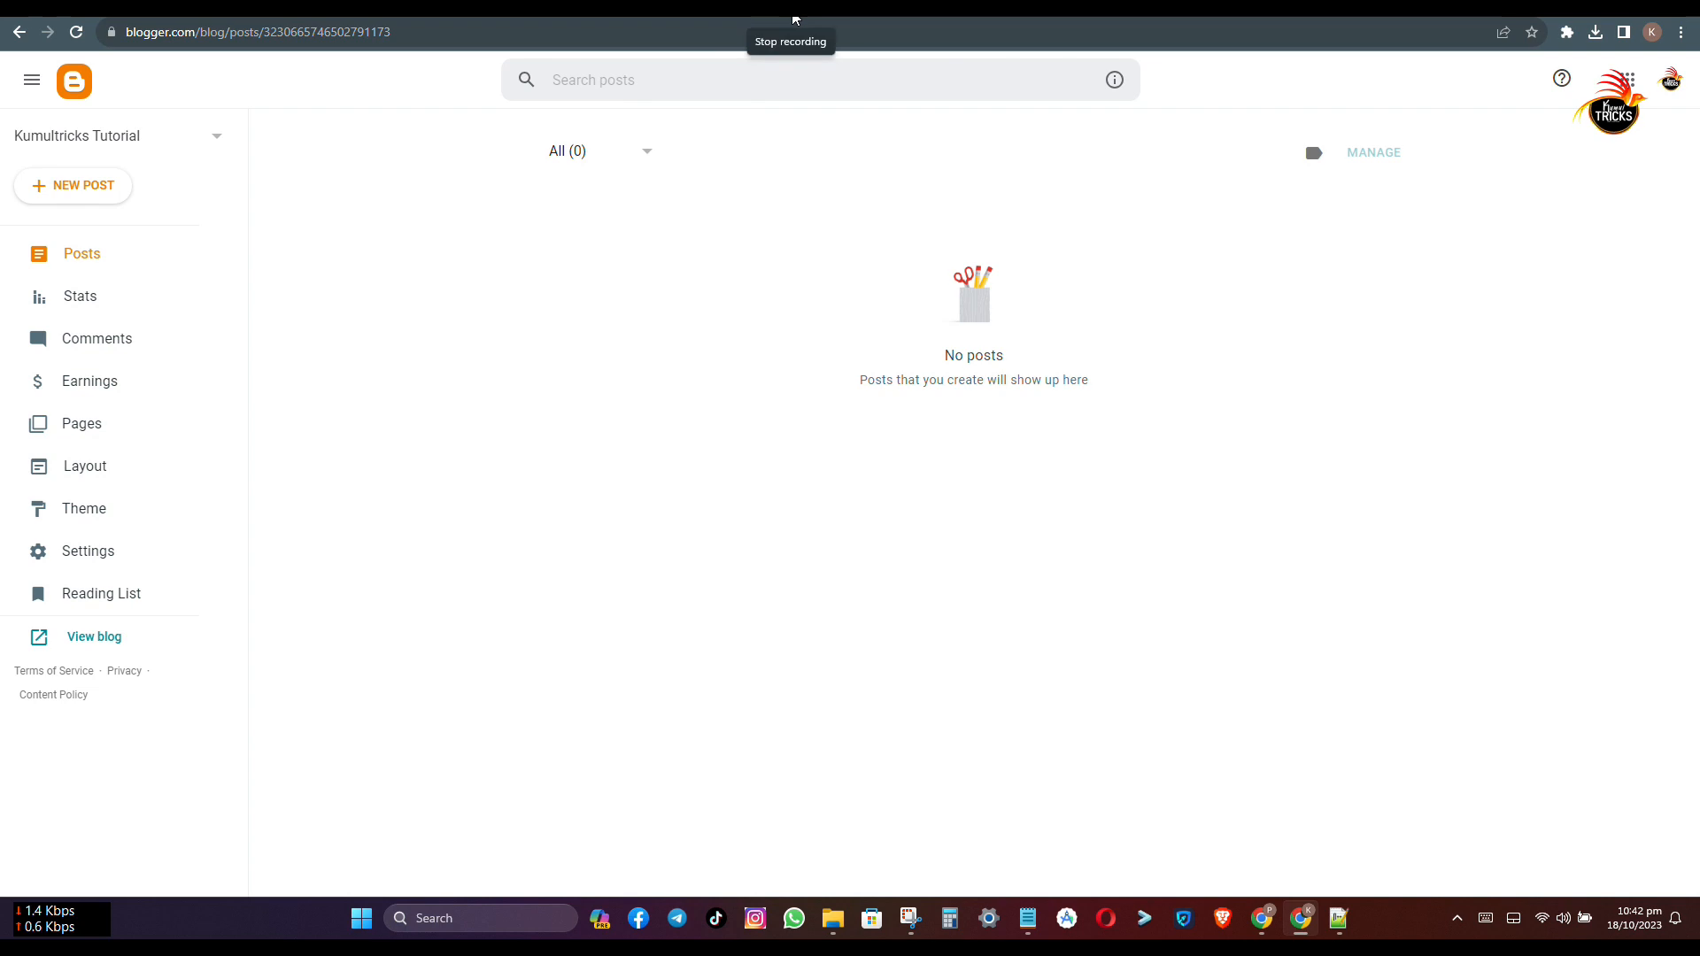